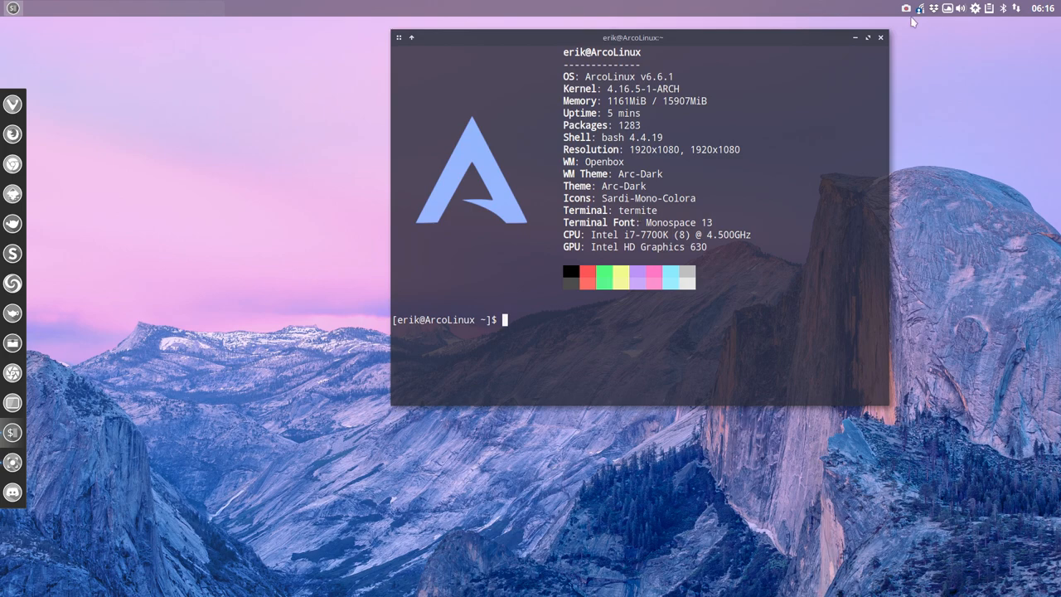
mouse_move(881, 39)
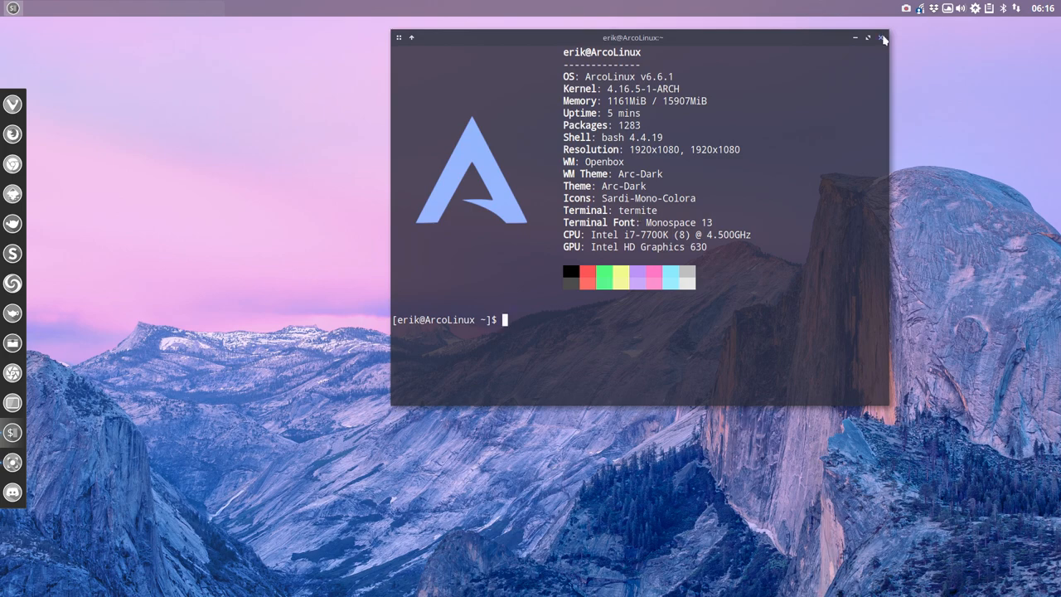
Step: Close the system-information terminal and the dock preferences window that pops up
left_click(883, 38)
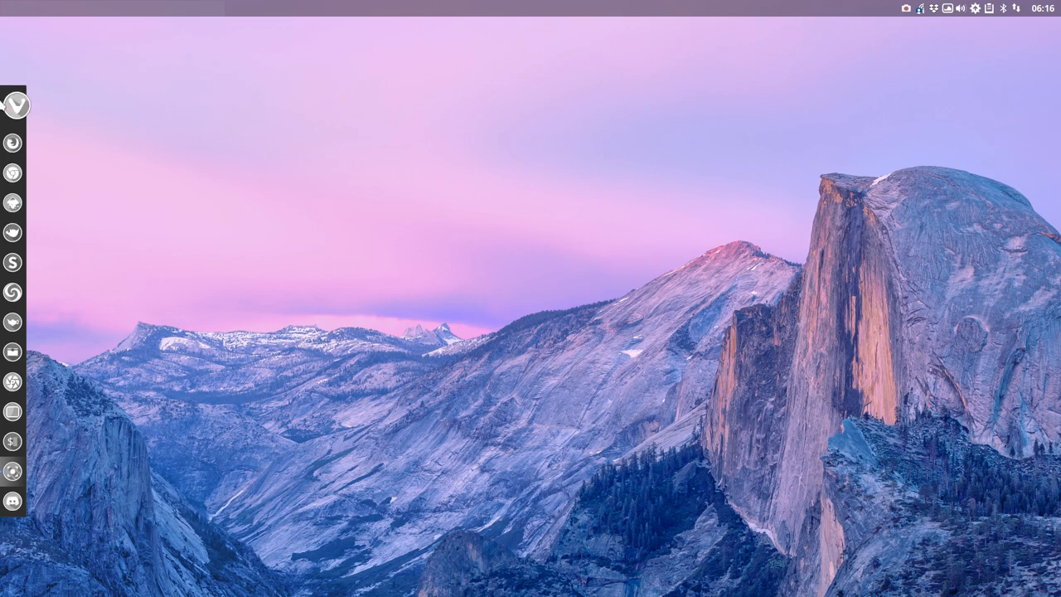
mouse_move(12, 258)
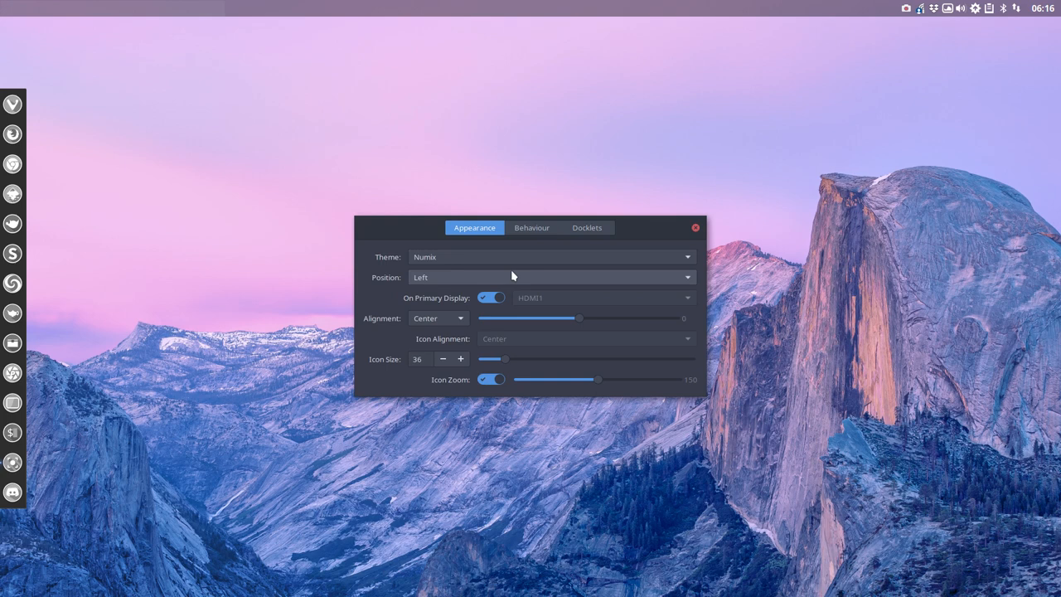
mouse_move(696, 227)
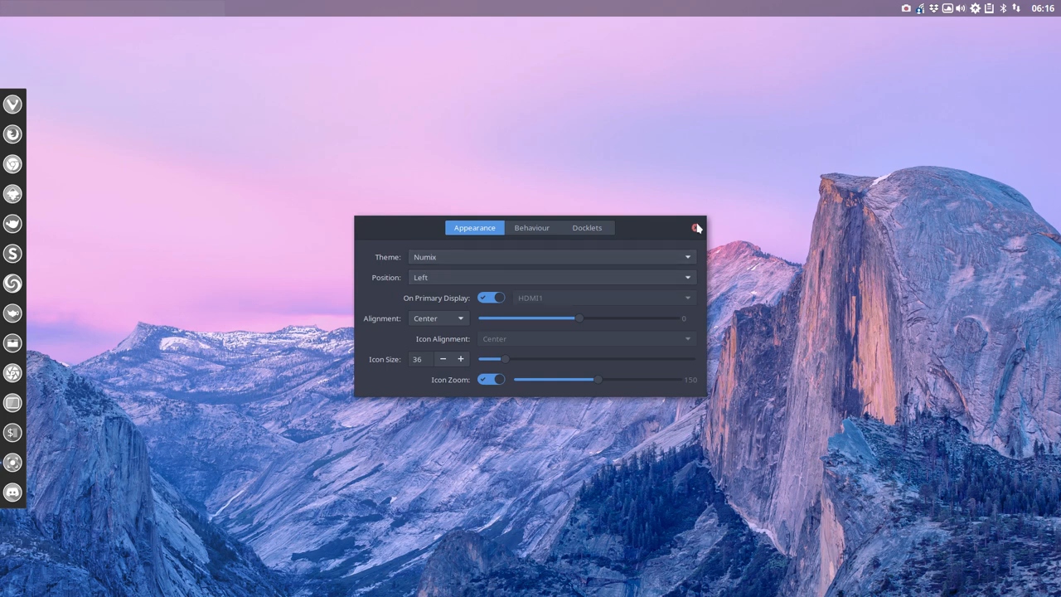
left_click(697, 227)
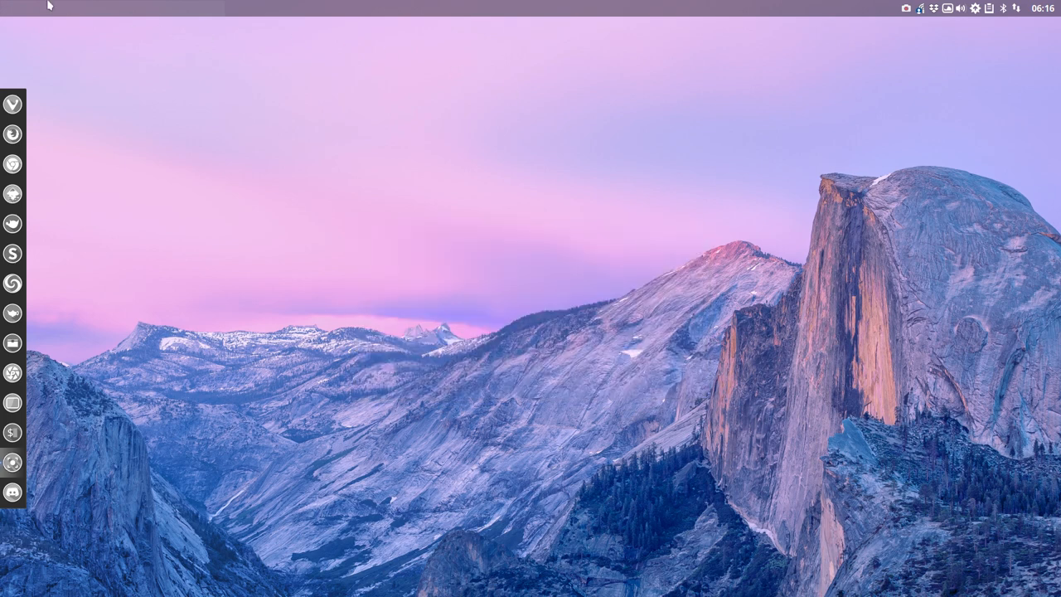
mouse_move(762, 7)
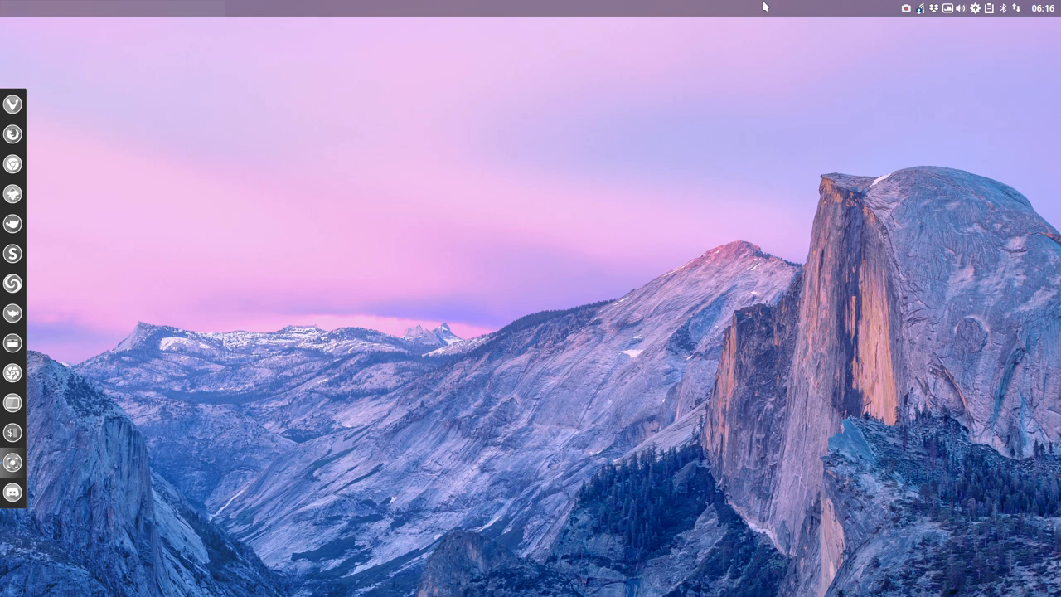
mouse_move(512, 216)
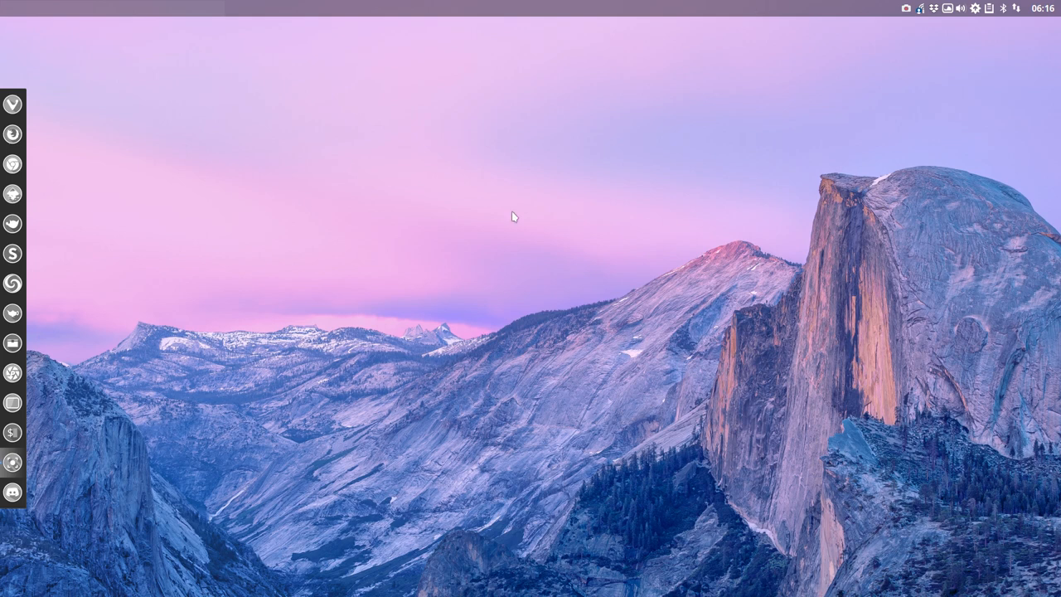
Step: Launch Tint2 GUI from the desktop menu's Preferences and browse its theme list
right_click(512, 216)
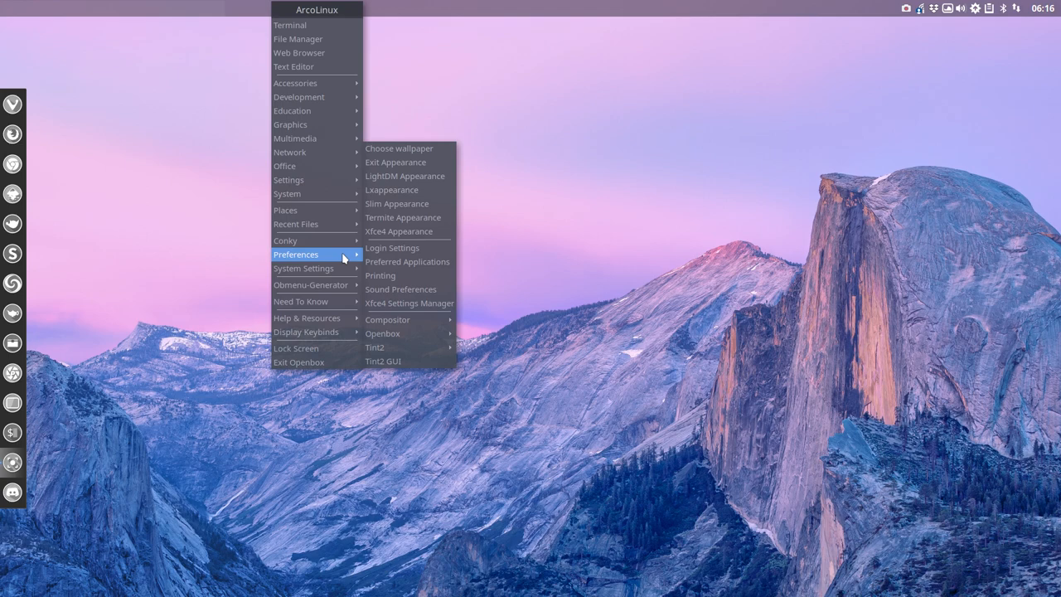
mouse_move(402, 361)
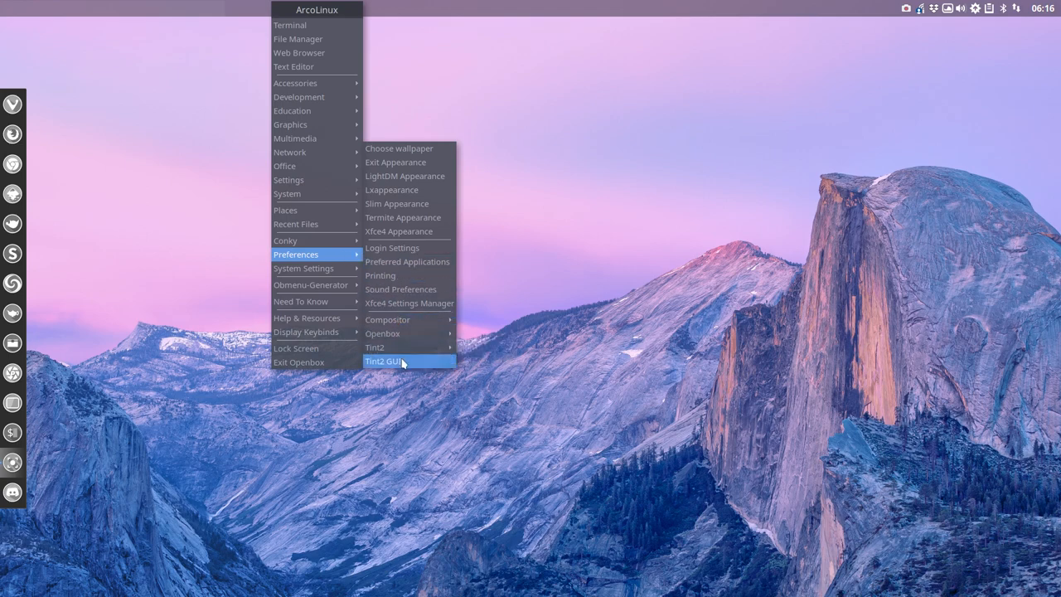
left_click(384, 361)
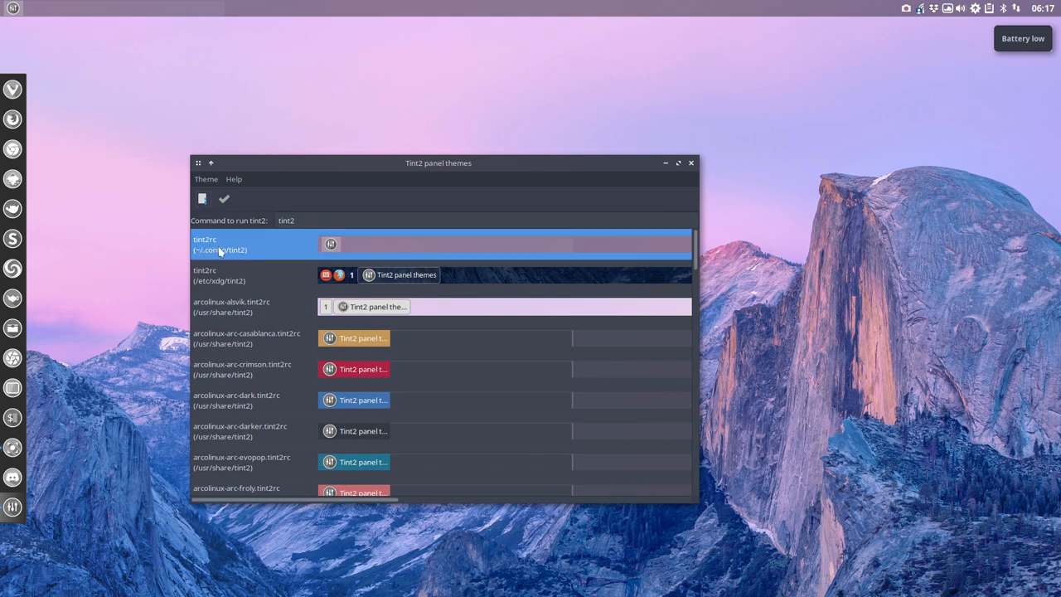
mouse_move(257, 358)
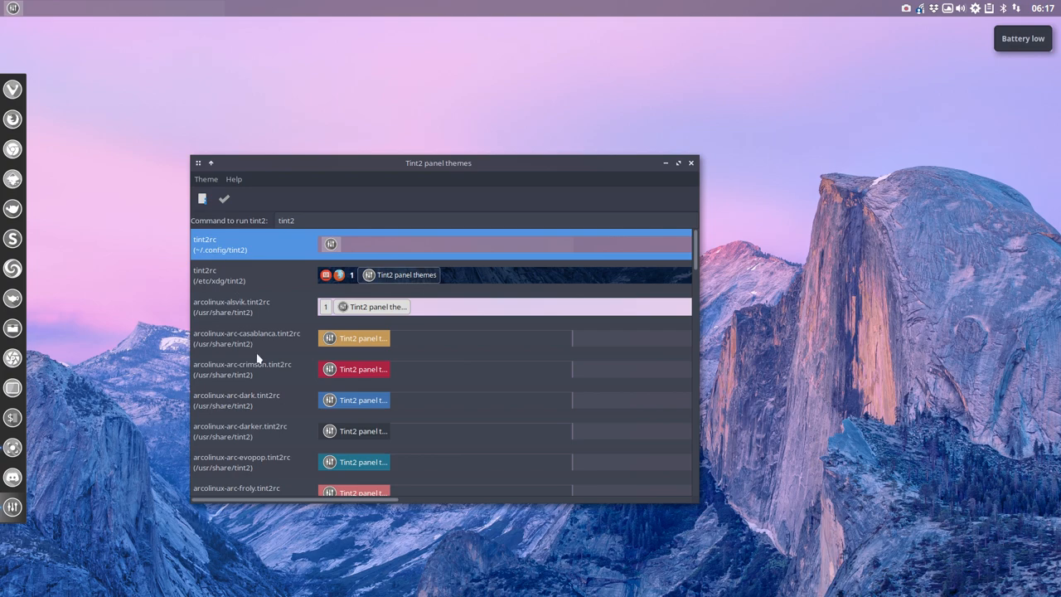
scroll("down", 3)
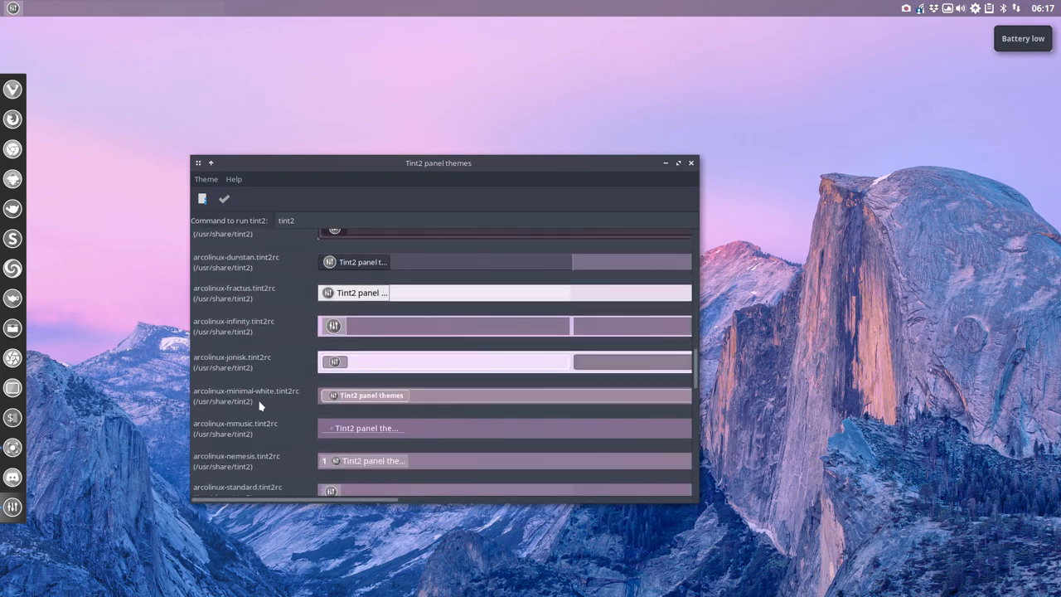
scroll("down", 3)
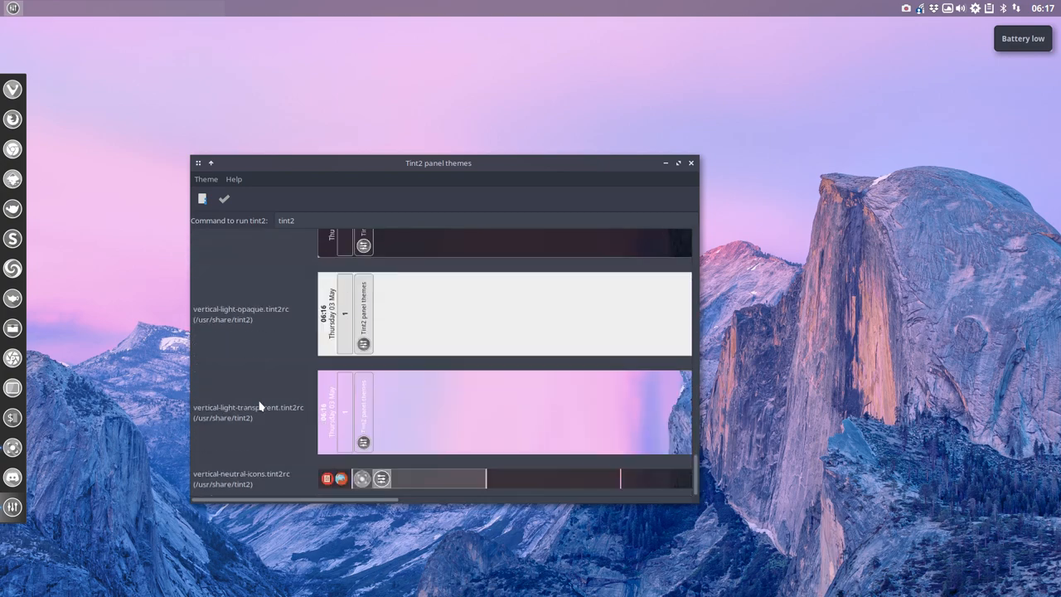
scroll("up", 3)
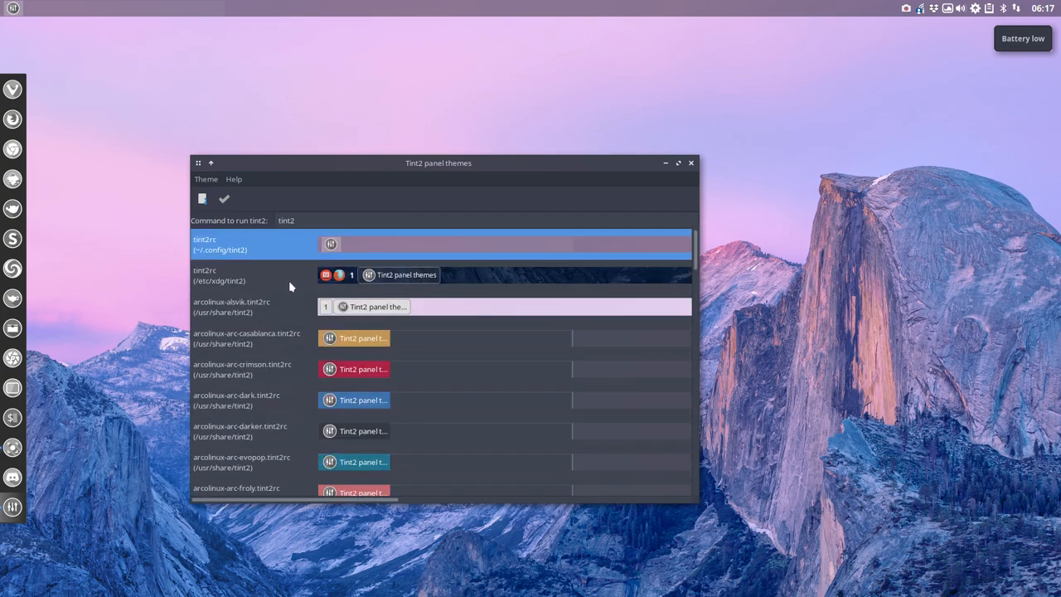
Step: Edit the ~/.config tint2rc theme, maximize its Properties window and view Backgrounds and Panel settings
left_click(223, 199)
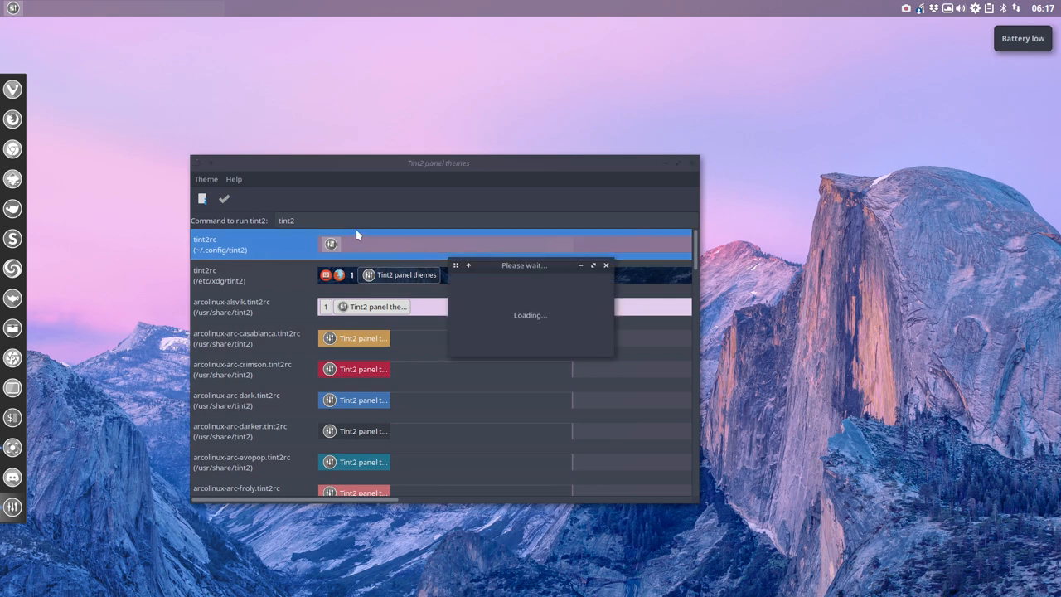
mouse_move(491, 168)
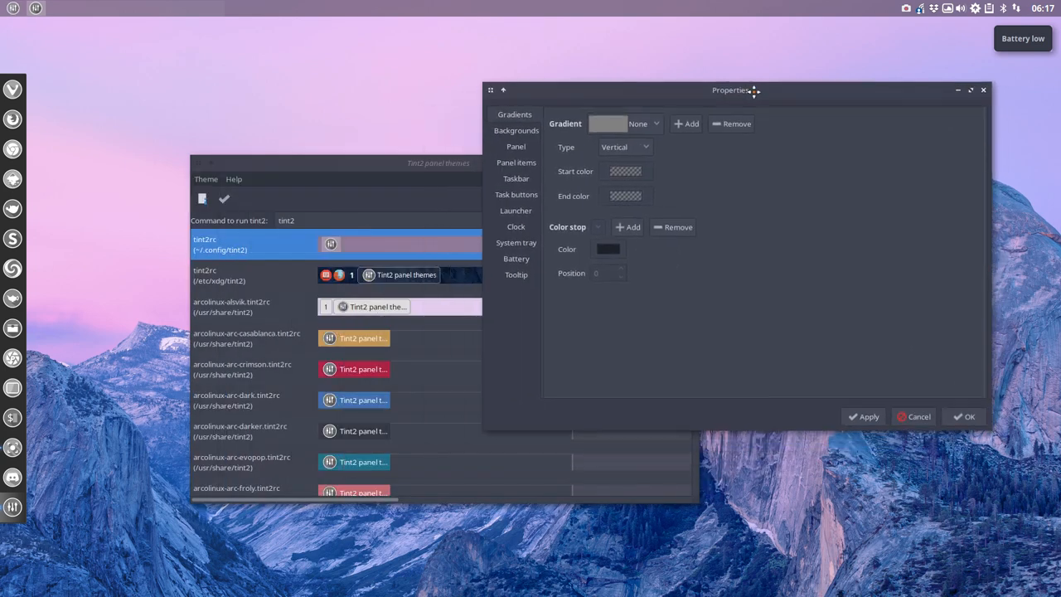
left_click_drag(733, 90, 693, 84)
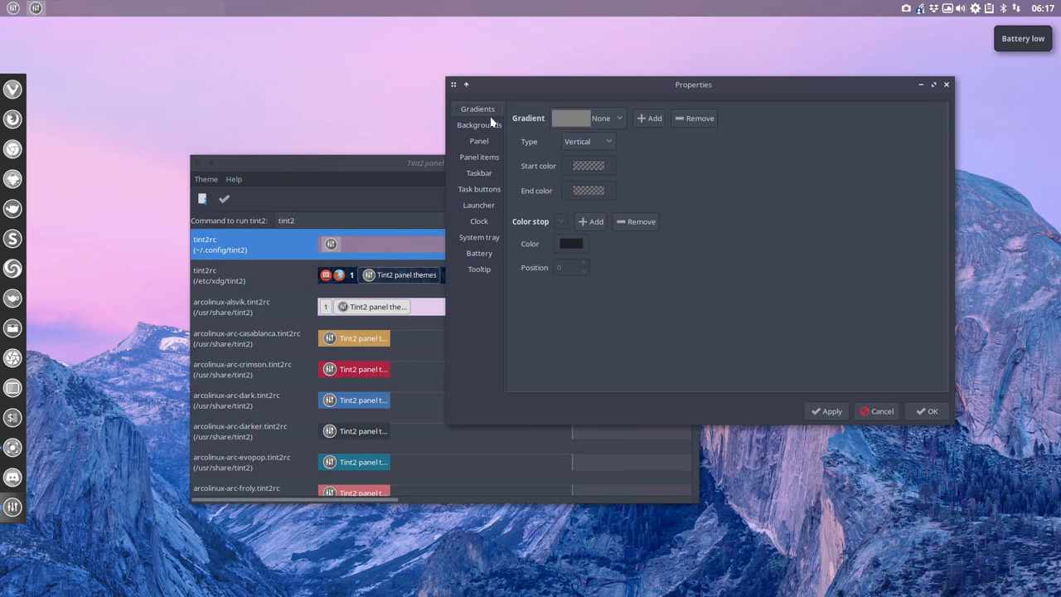
left_click(477, 124)
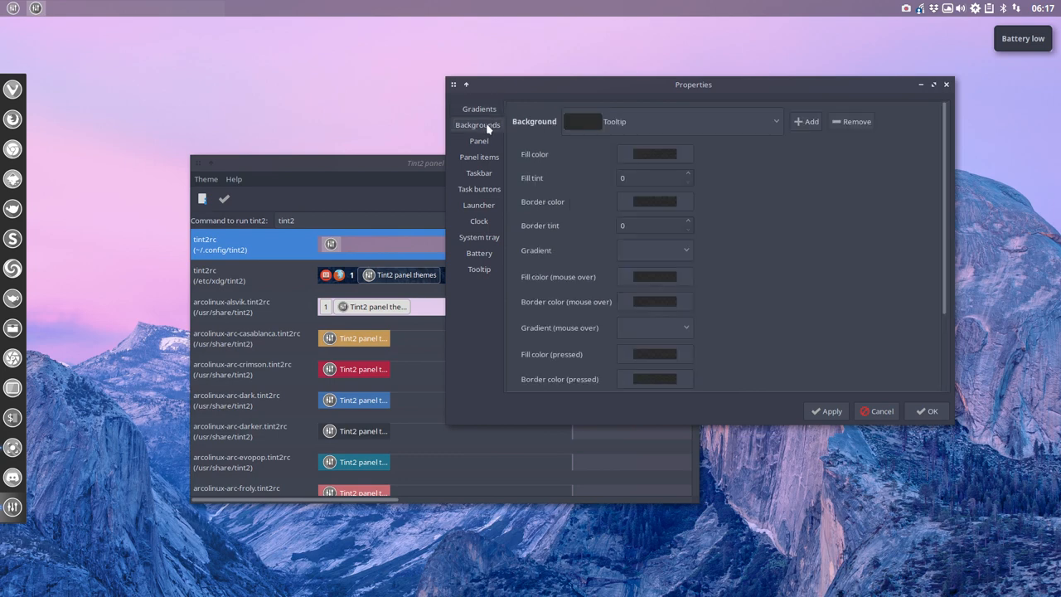
mouse_move(819, 225)
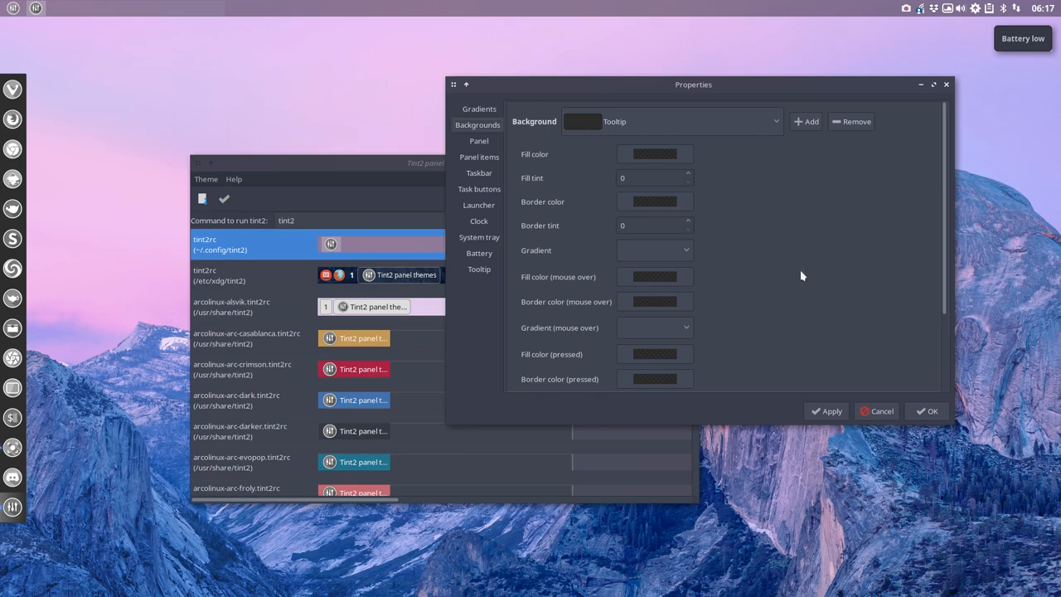
left_click(932, 84)
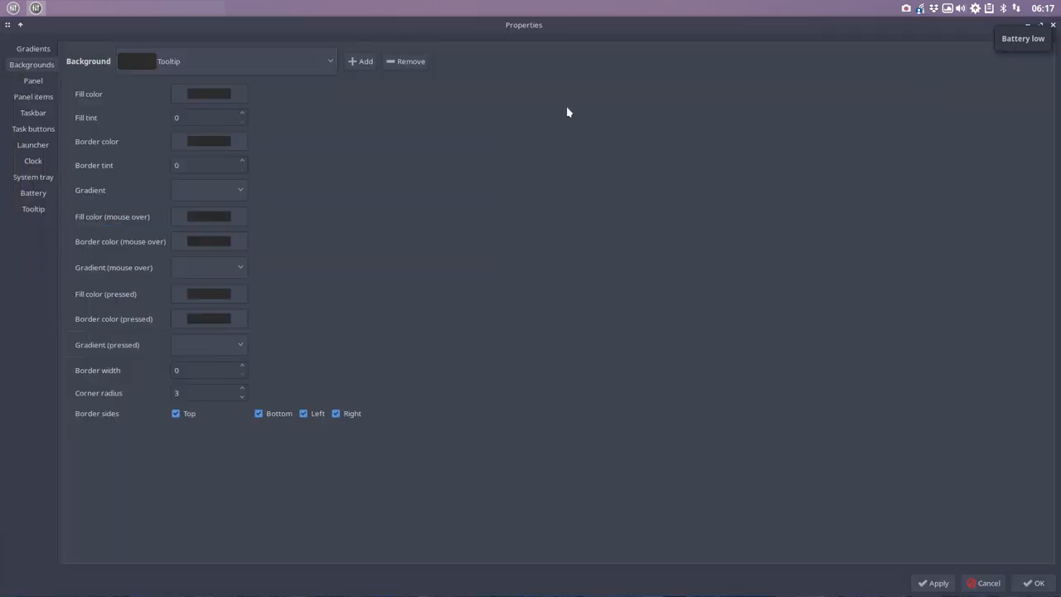
mouse_move(561, 215)
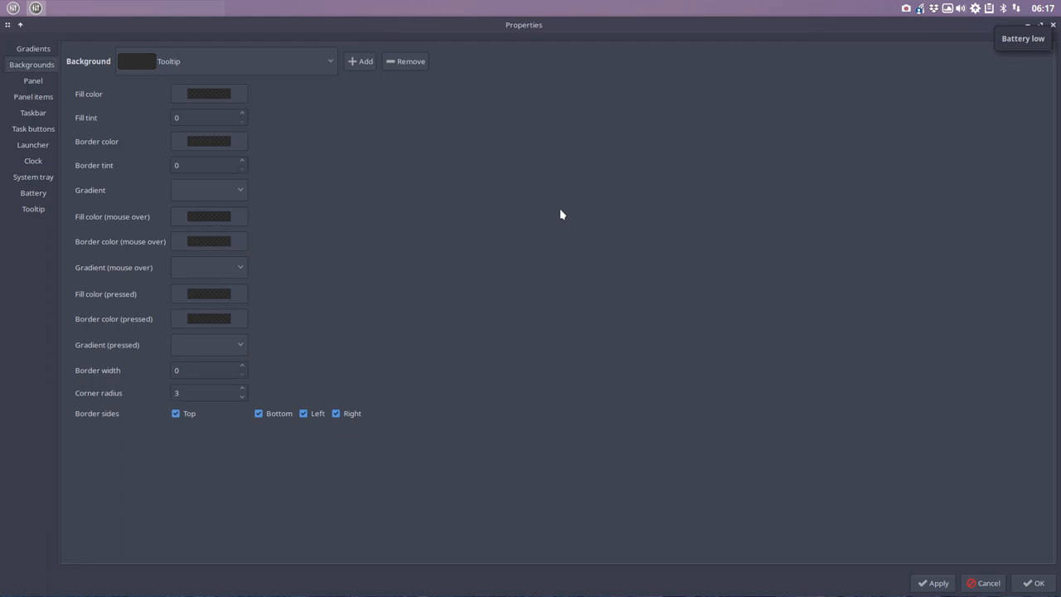
mouse_move(581, 165)
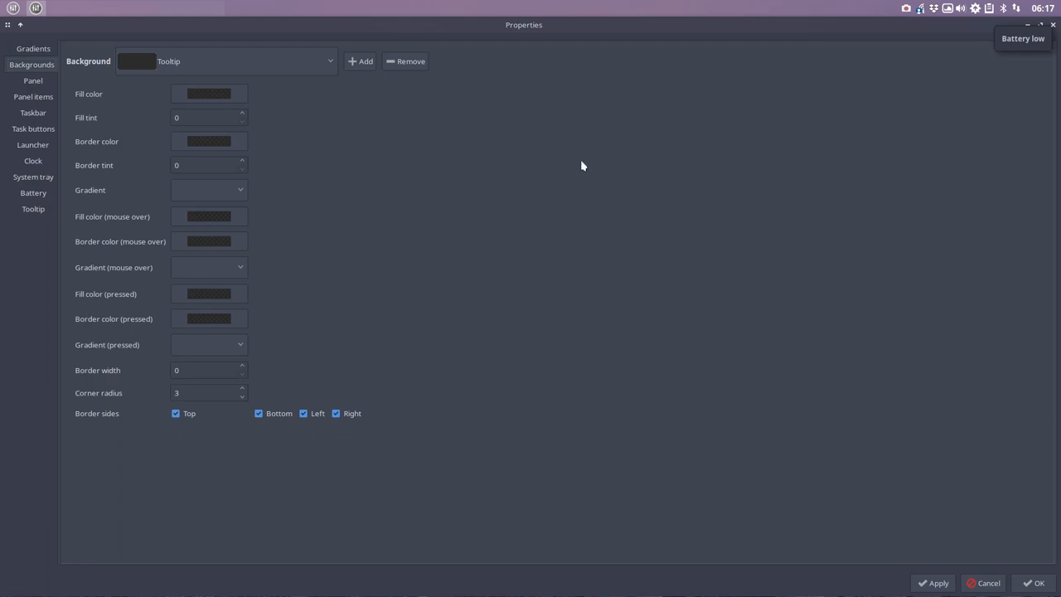
mouse_move(139, 419)
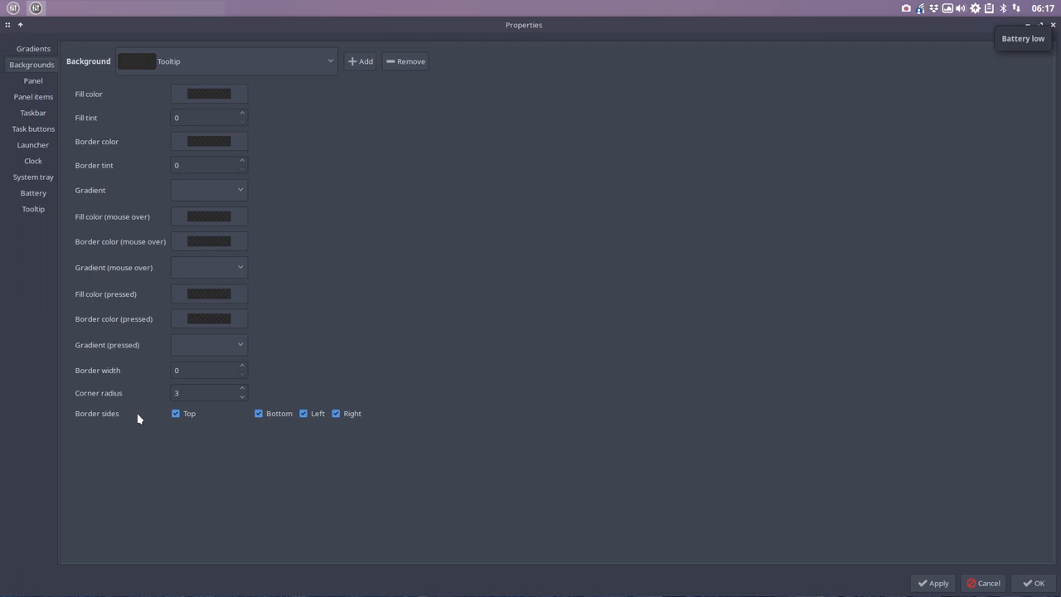
mouse_move(130, 143)
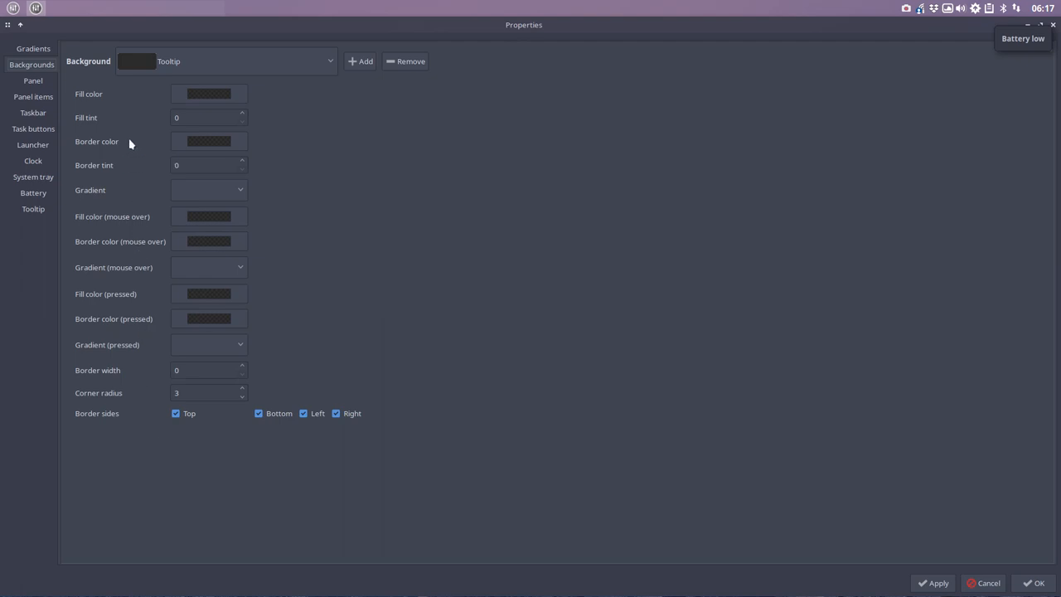
left_click(32, 80)
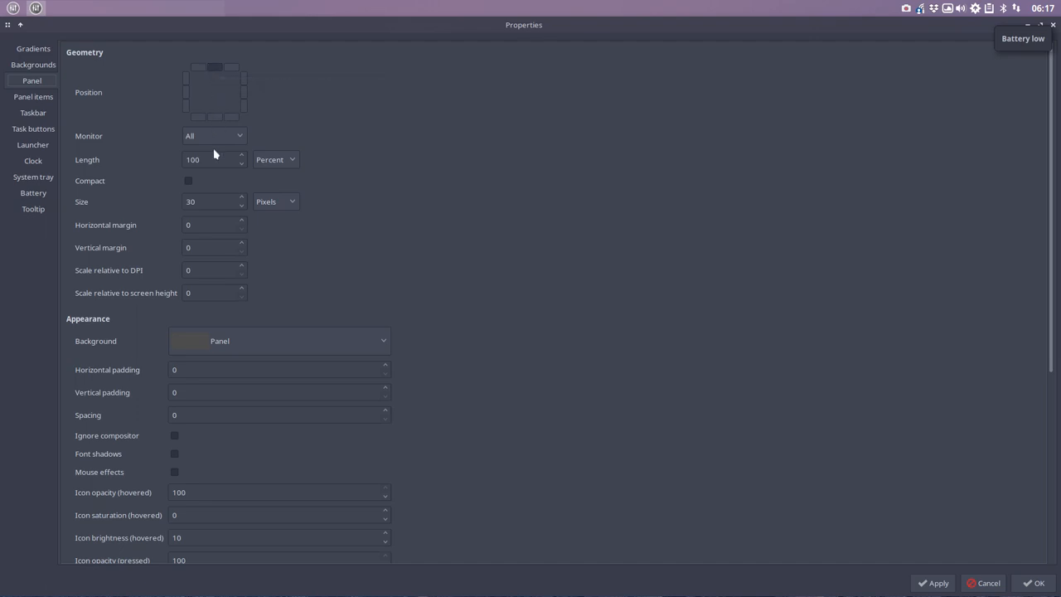
mouse_move(221, 333)
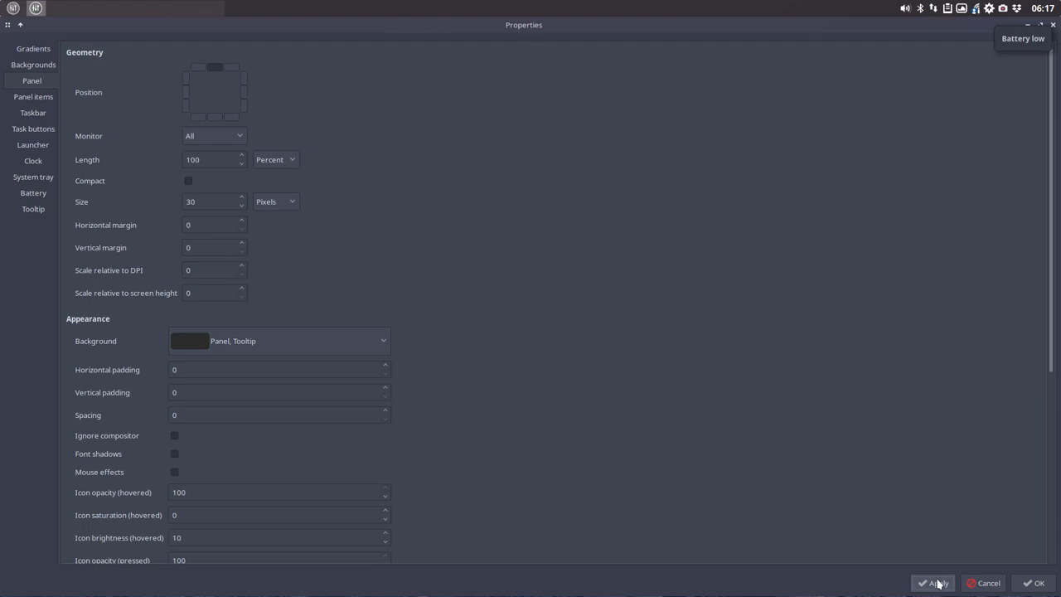
mouse_move(942, 126)
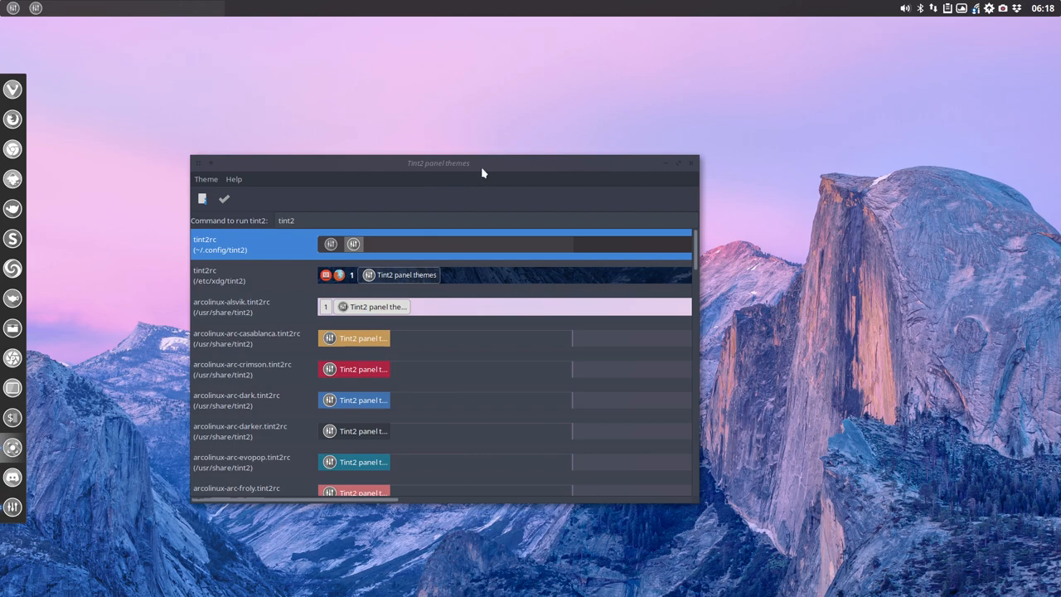
mouse_move(682, 192)
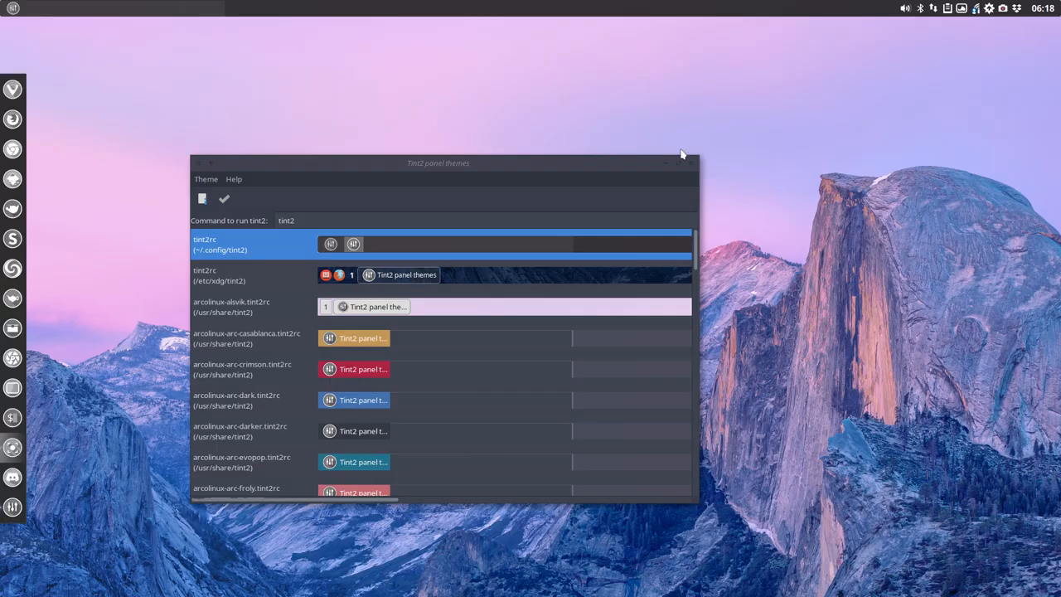
Step: Bring up the Thunar file manager on the ~/.config folder
left_click(684, 163)
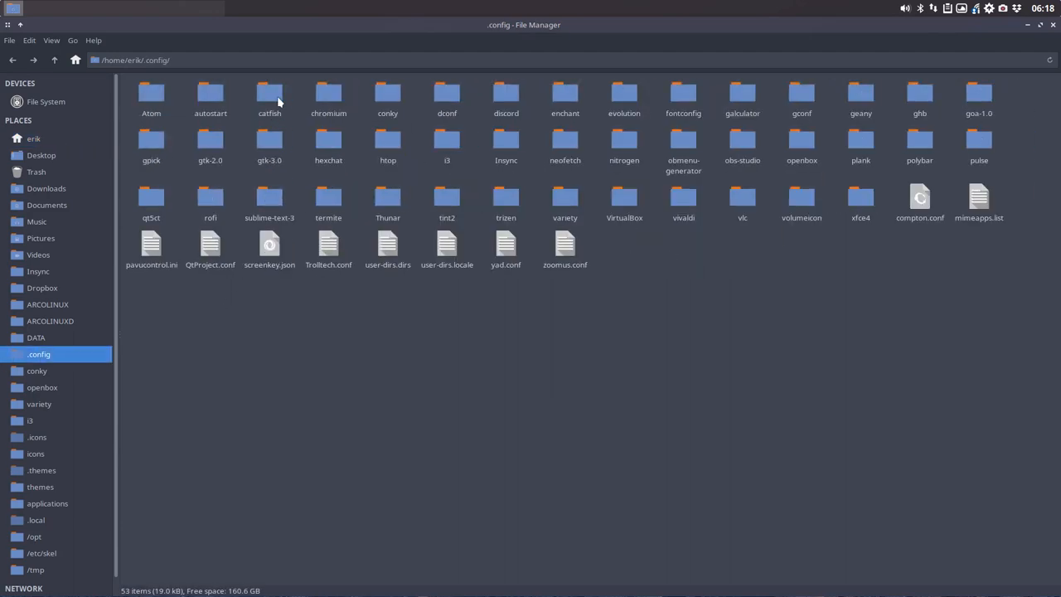
Step: Inside ~/.config/tint2, copy tint2rc and rename the copy to arcolinux-numix.tint2rc
left_click(447, 197)
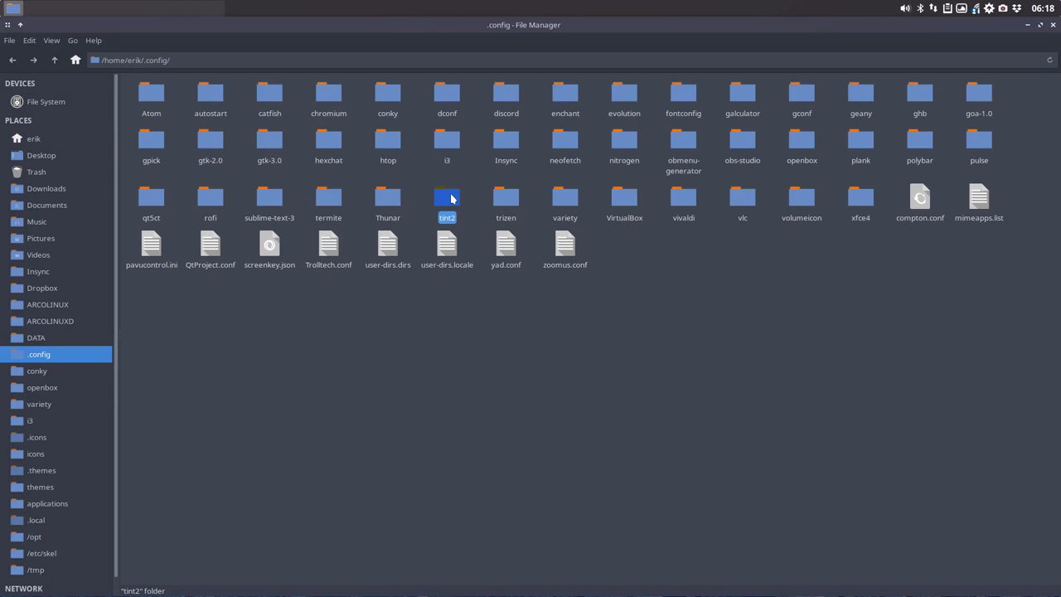
double_click(447, 199)
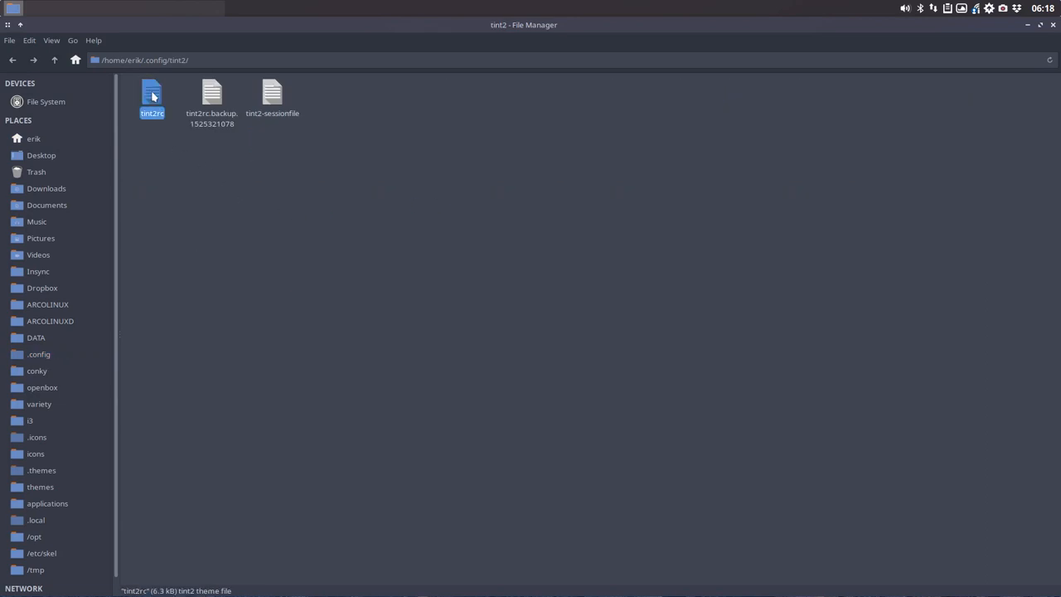
right_click(152, 94)
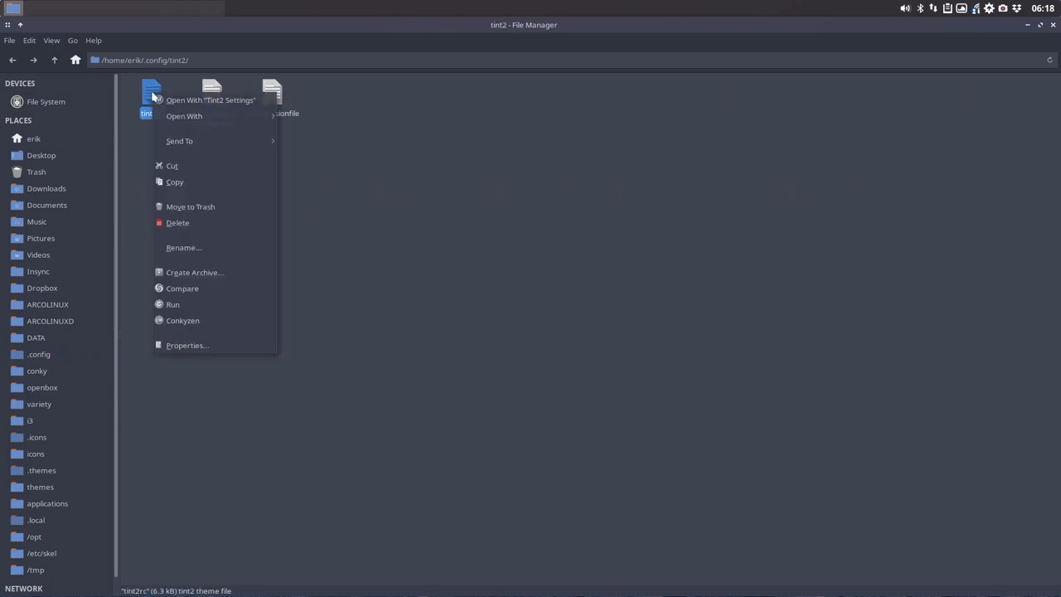
mouse_move(210, 99)
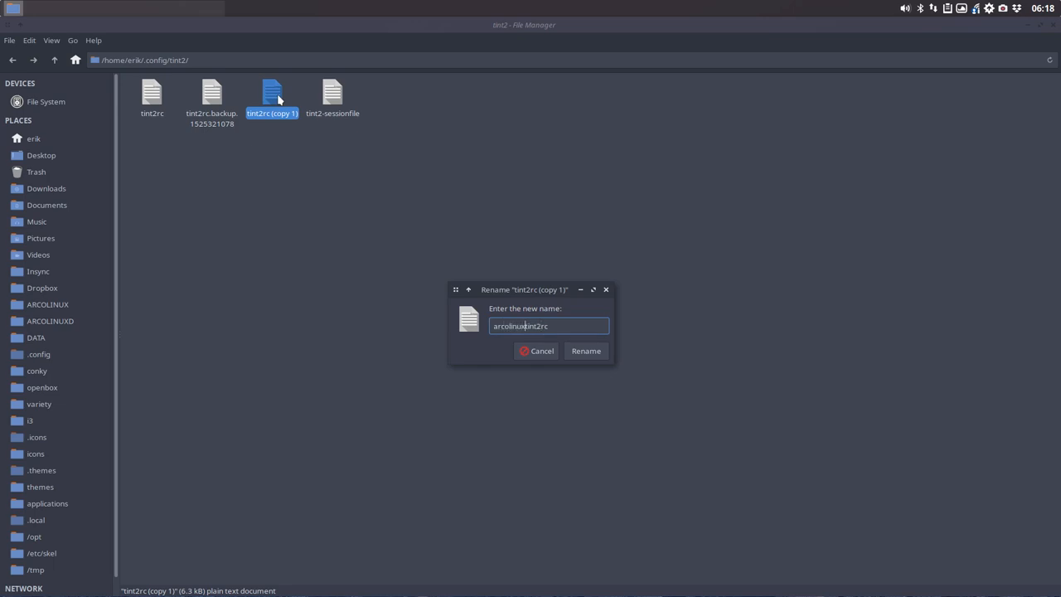
type("-num")
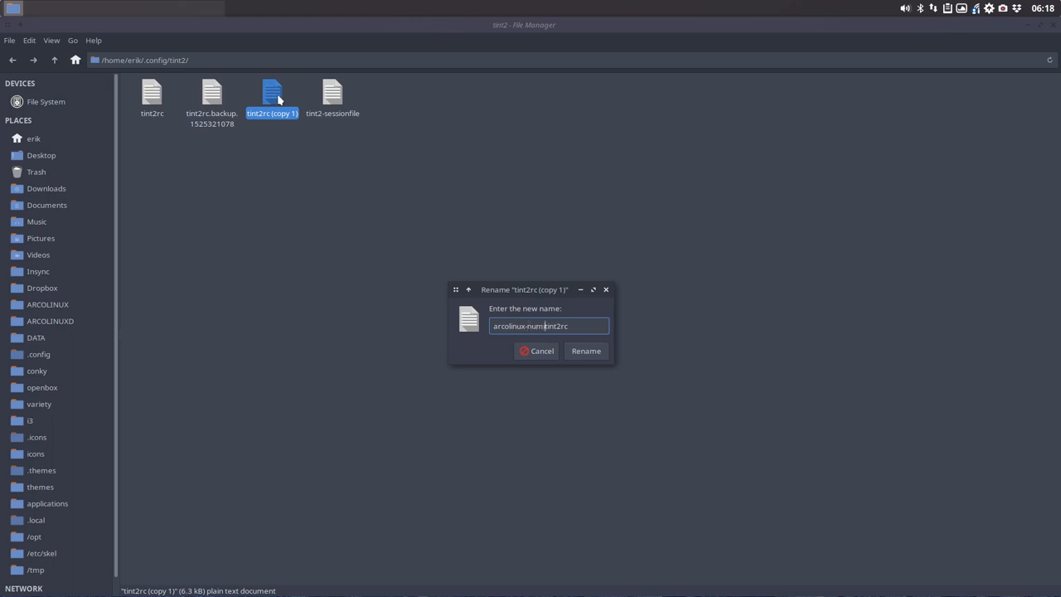
left_click(585, 350)
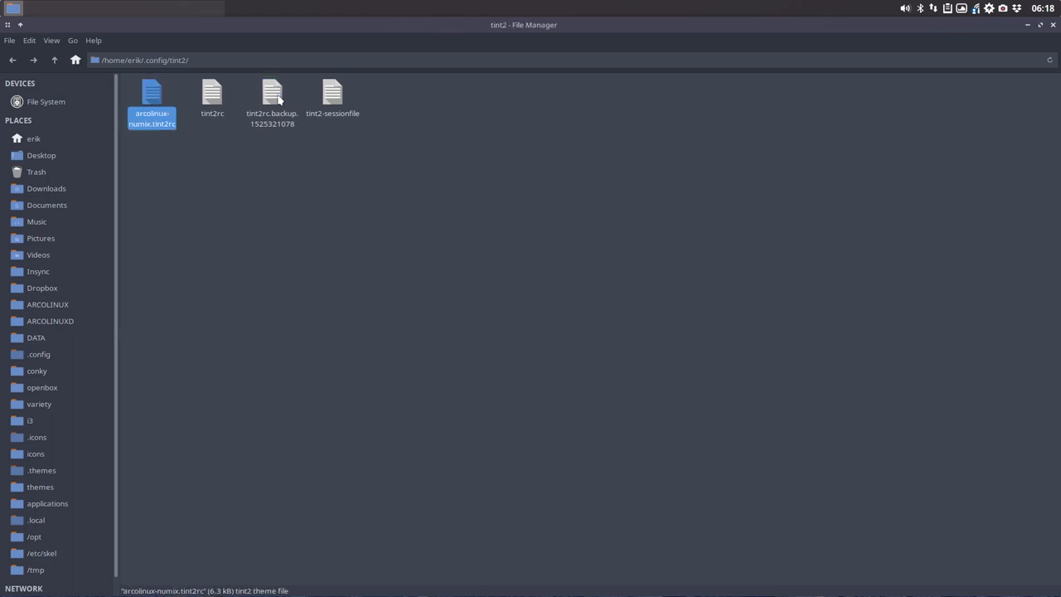
mouse_move(152, 95)
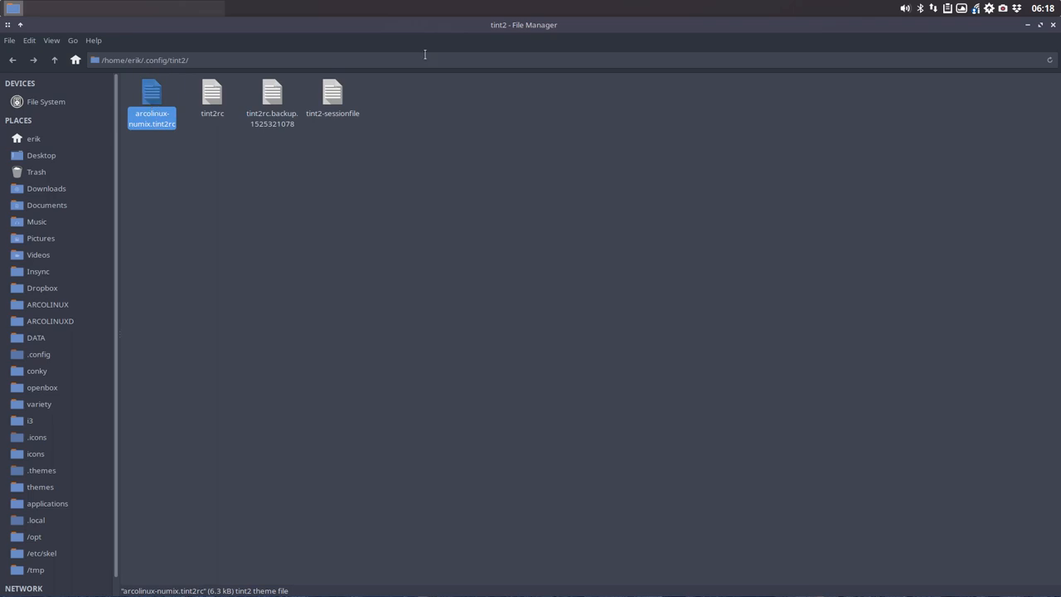
mouse_move(62, 355)
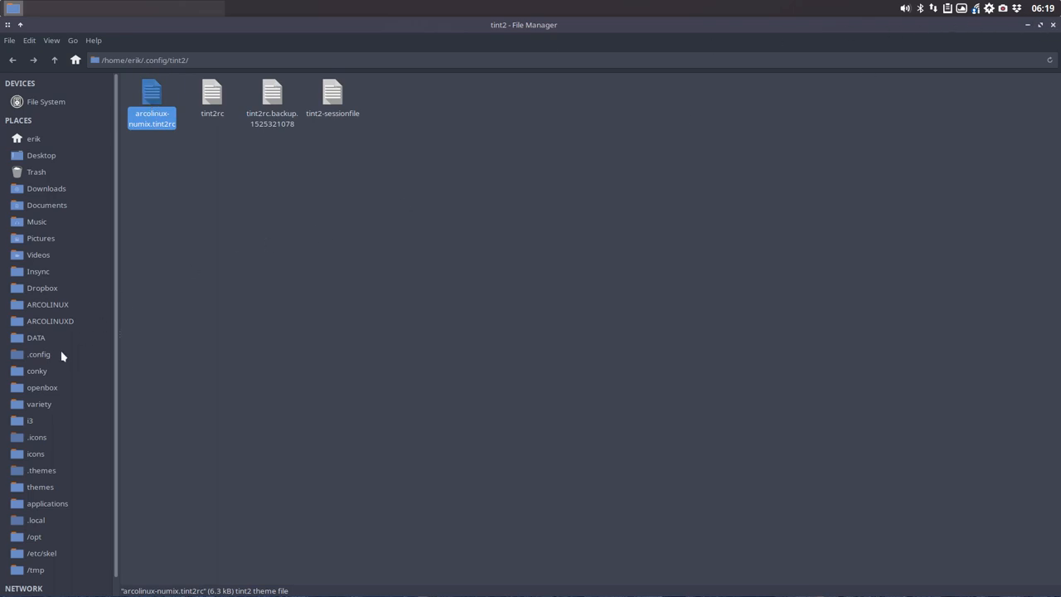
left_click(45, 102)
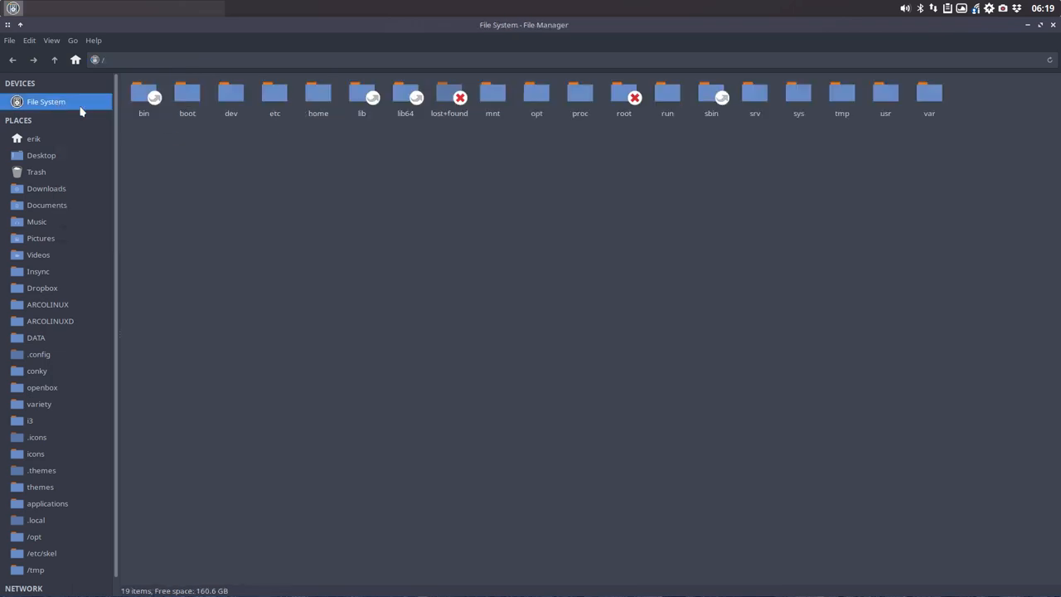
left_click(885, 100)
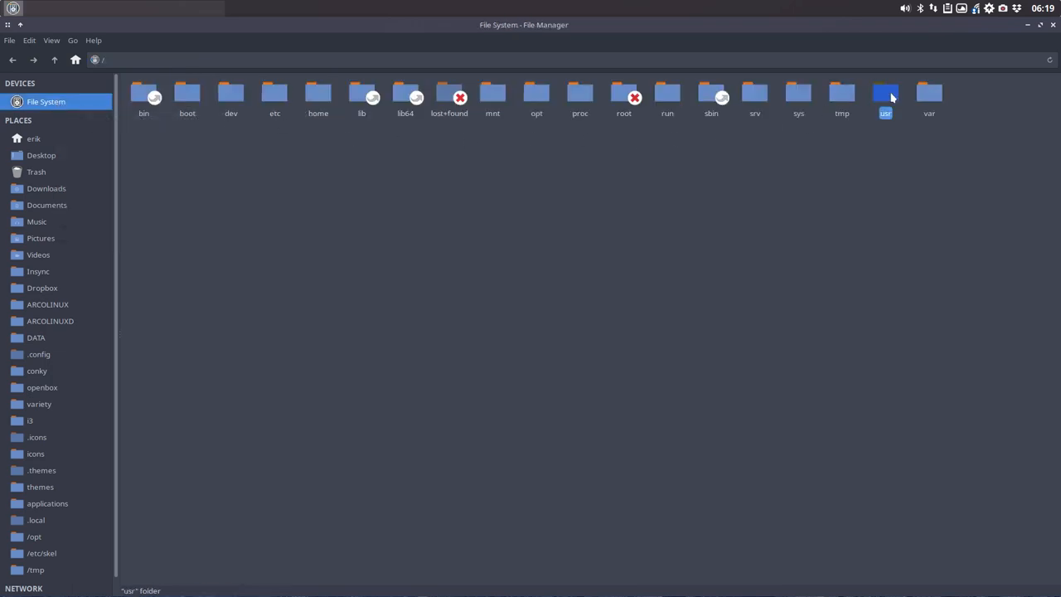
double_click(885, 97)
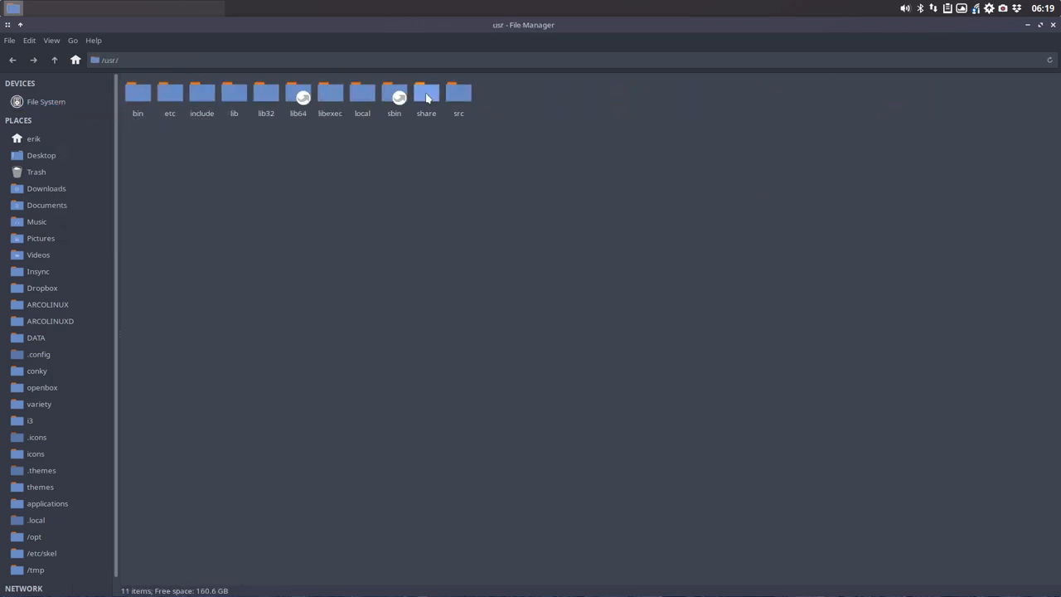
double_click(426, 95)
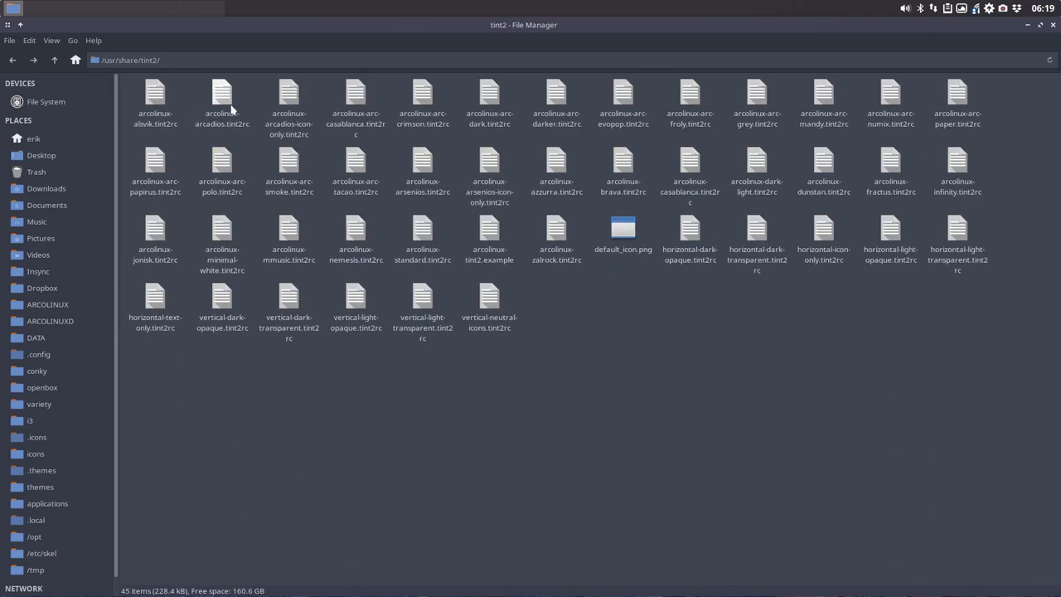
left_click(222, 95)
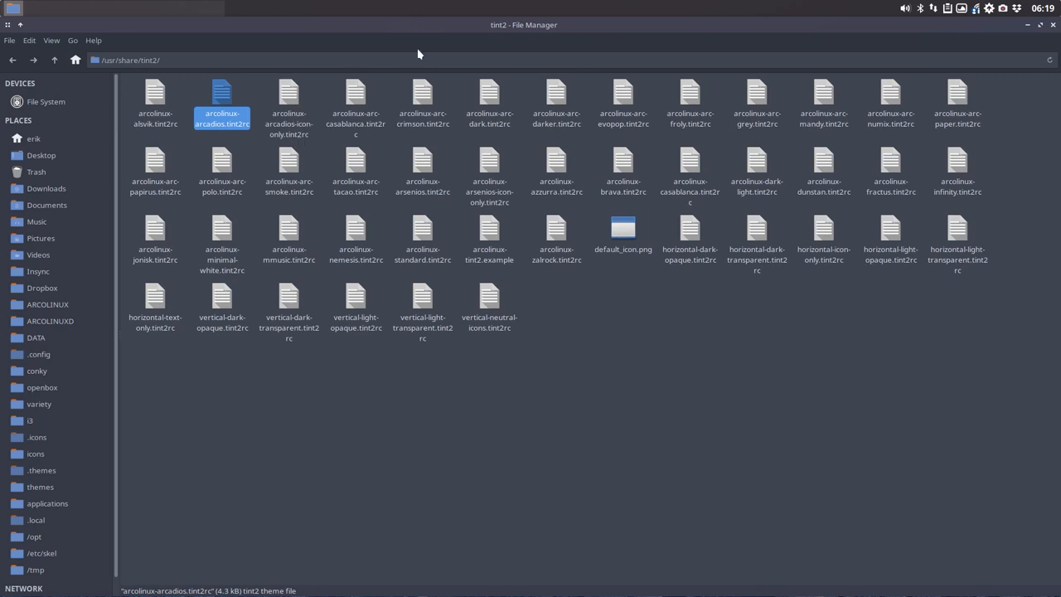
mouse_move(20, 96)
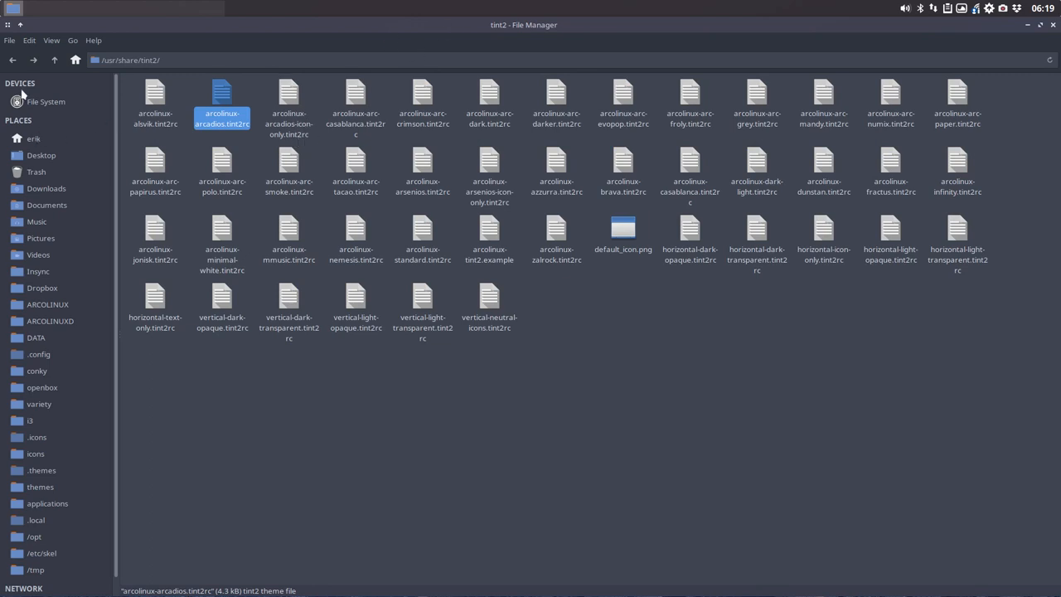
mouse_move(12, 59)
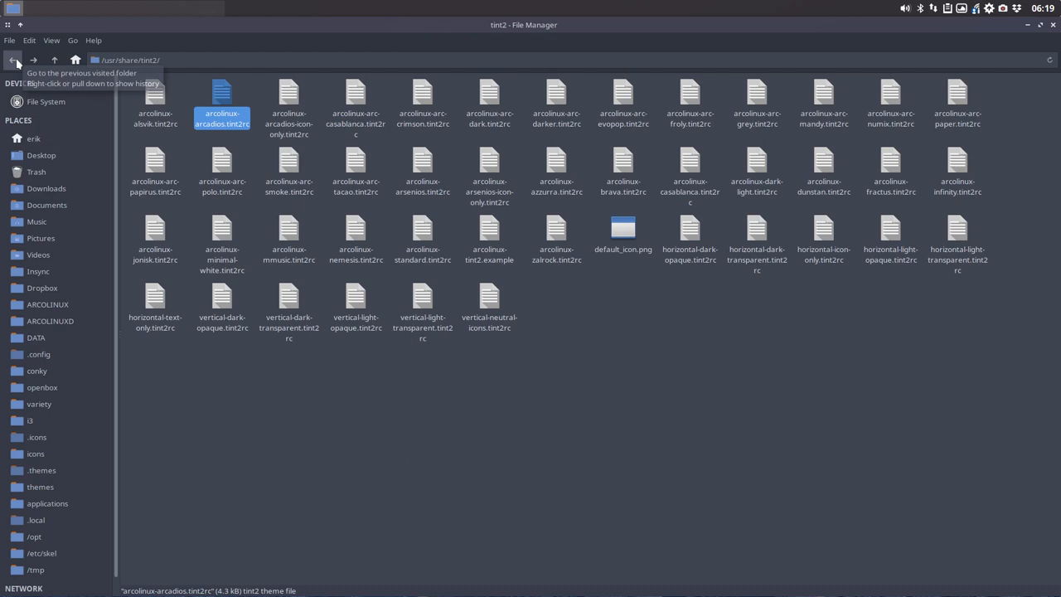
left_click(15, 59)
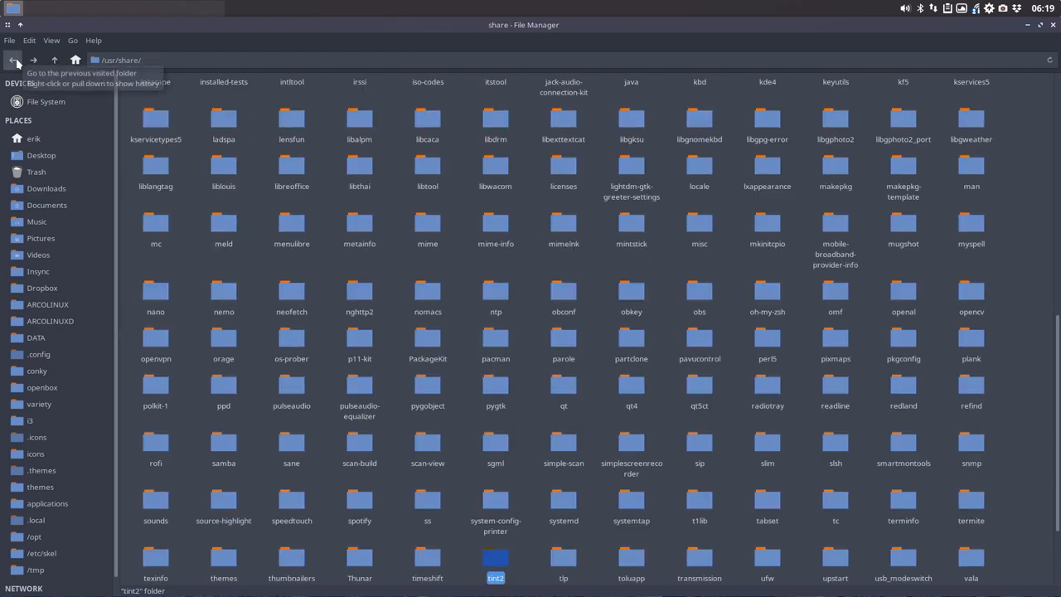
double_click(494, 556)
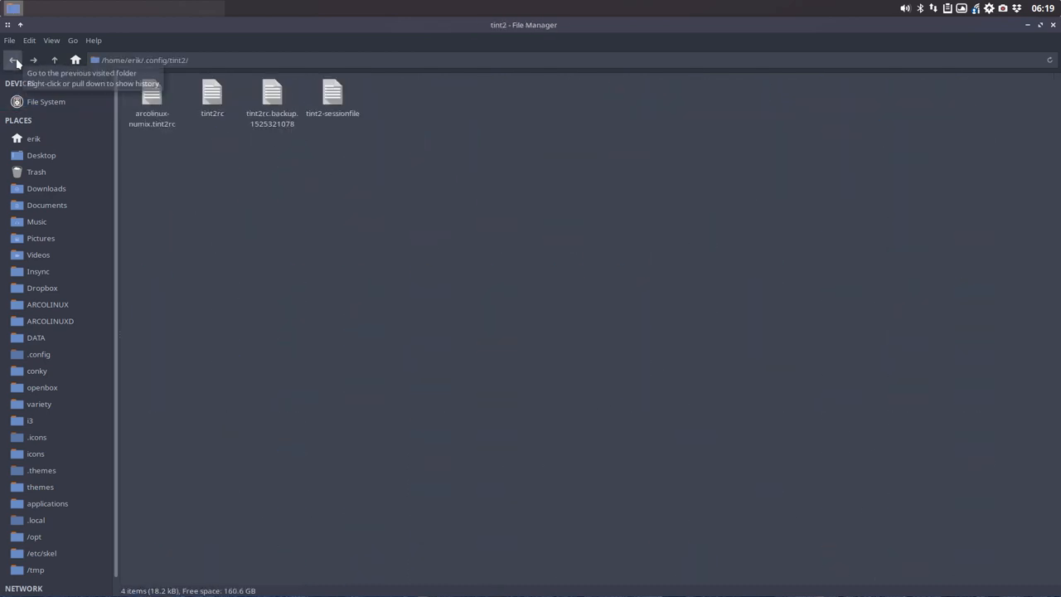
left_click(151, 94)
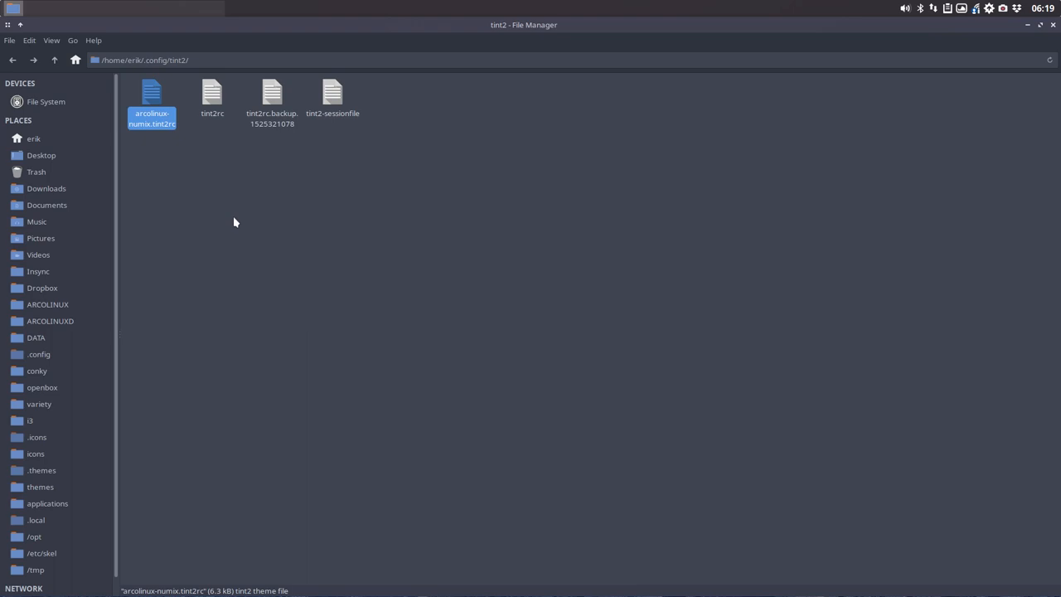
mouse_move(1032, 71)
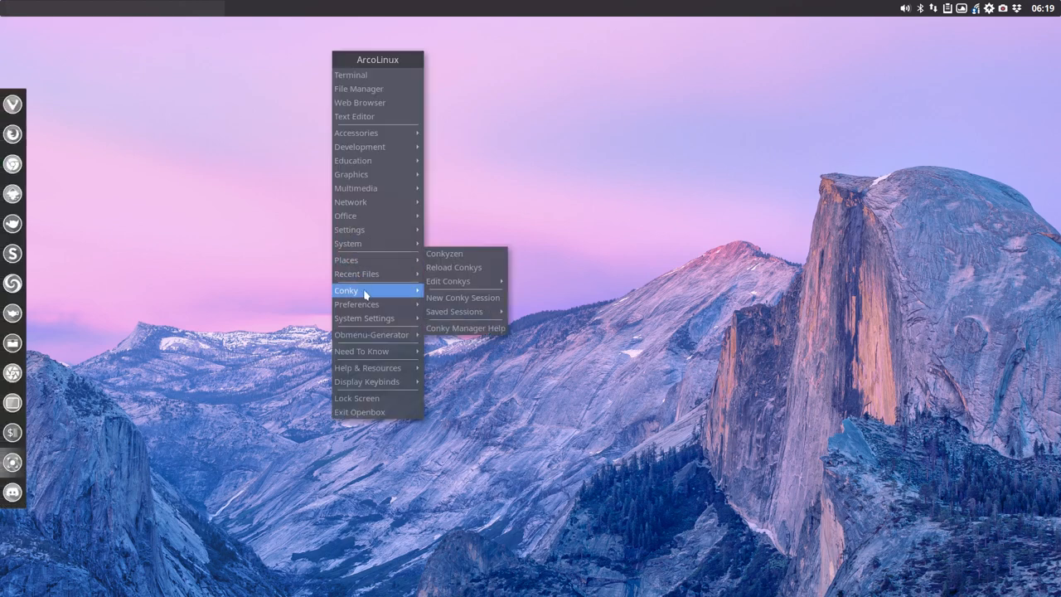
mouse_move(357, 304)
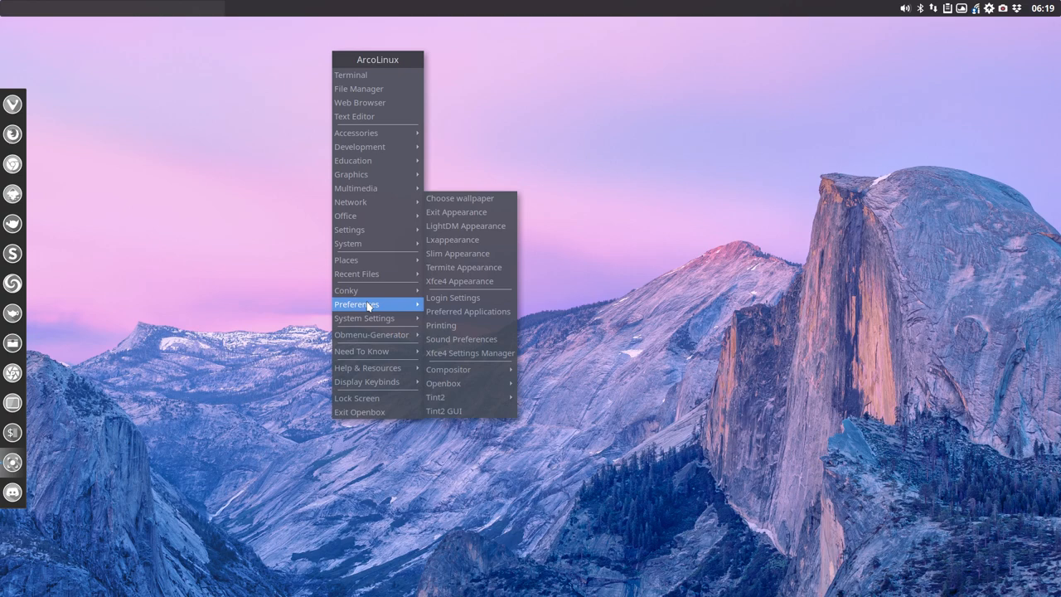
Step: Launch Tint2 GUI again, its list now including arcolinux-numix.tint2rc
left_click(442, 410)
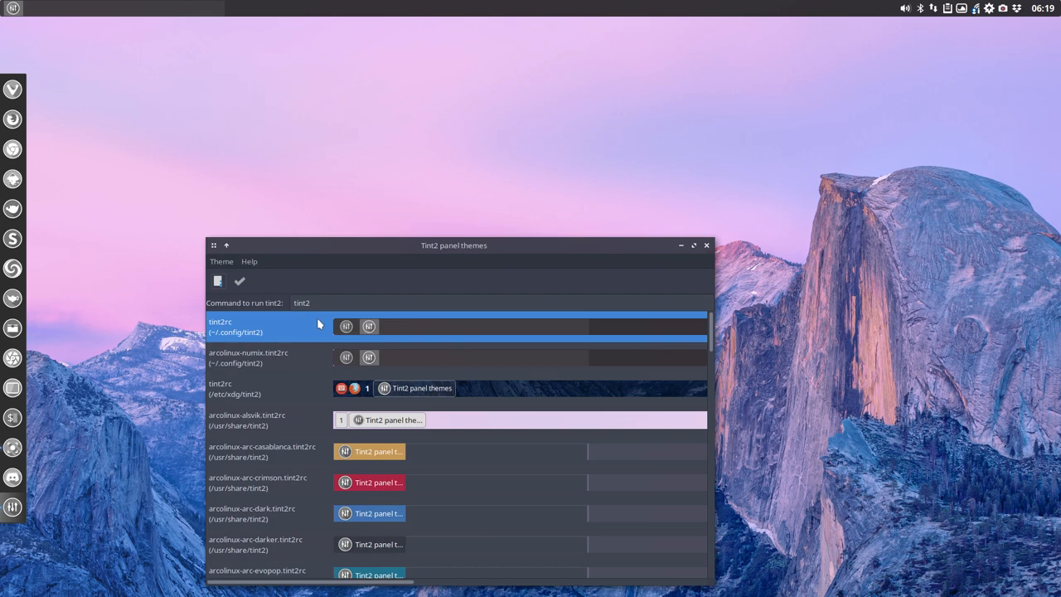
Step: Select arcolinux-numix.tint2rc and confirm making it the default panel theme
left_click(249, 357)
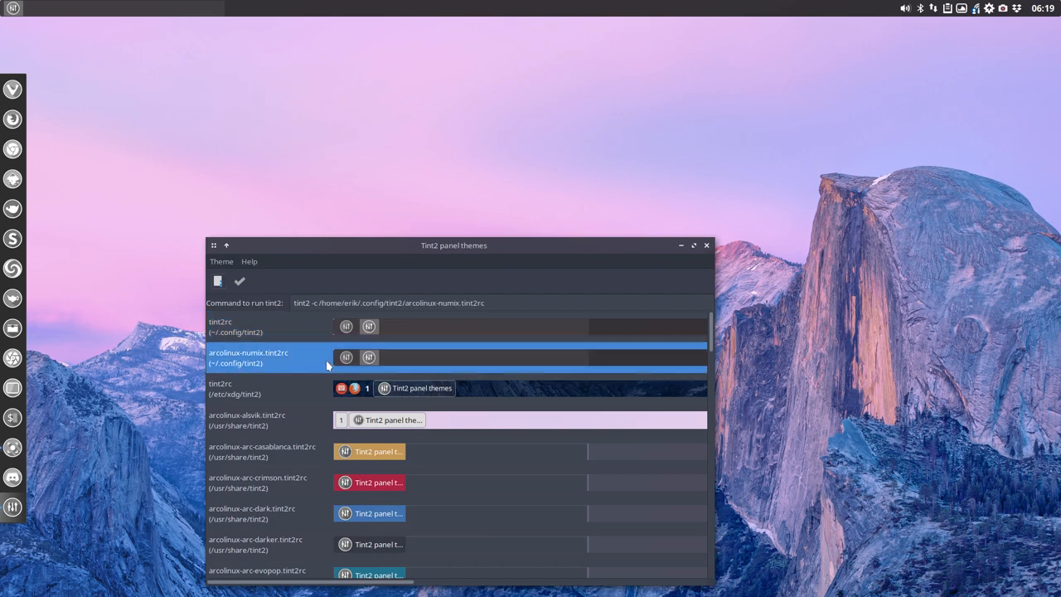
left_click(239, 281)
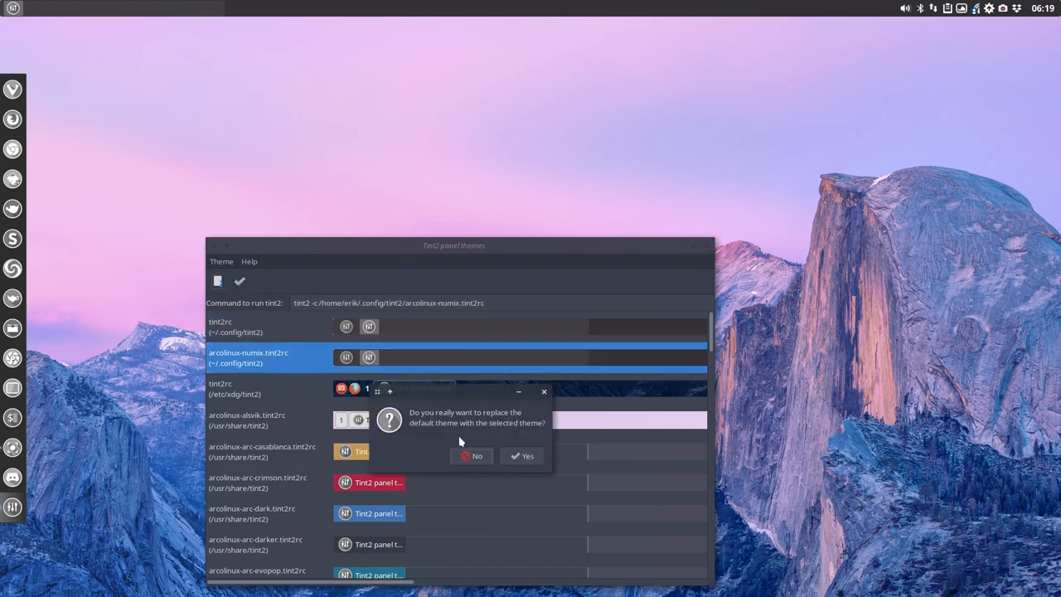
mouse_move(508, 433)
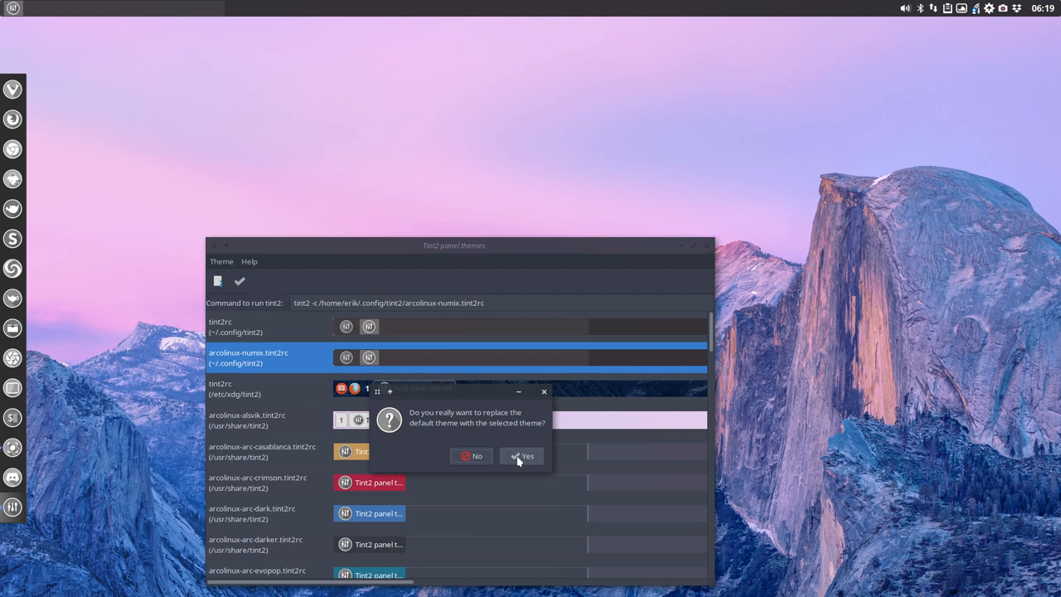
left_click(523, 456)
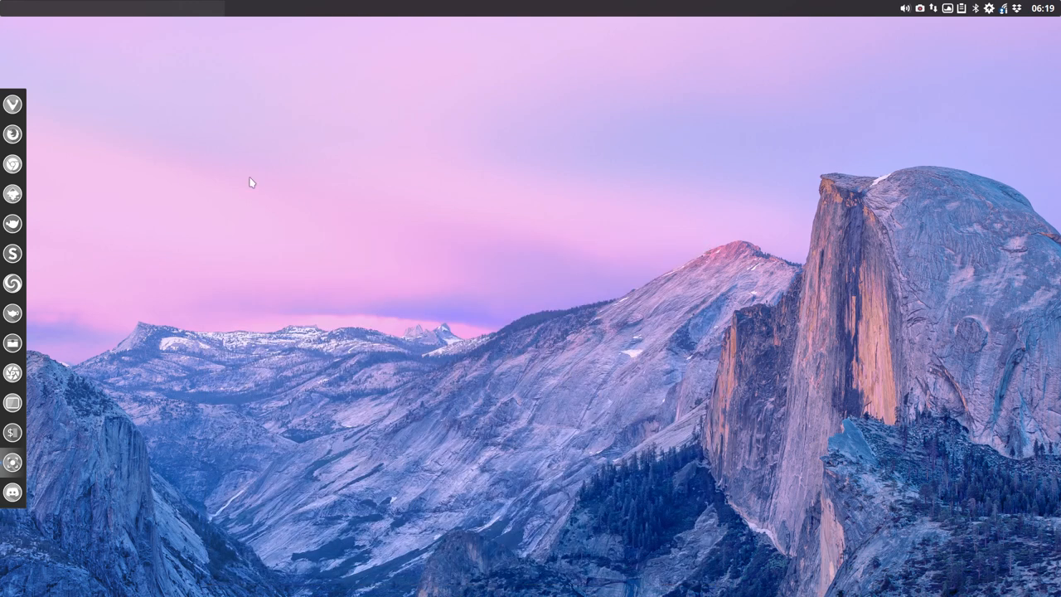
mouse_move(259, 186)
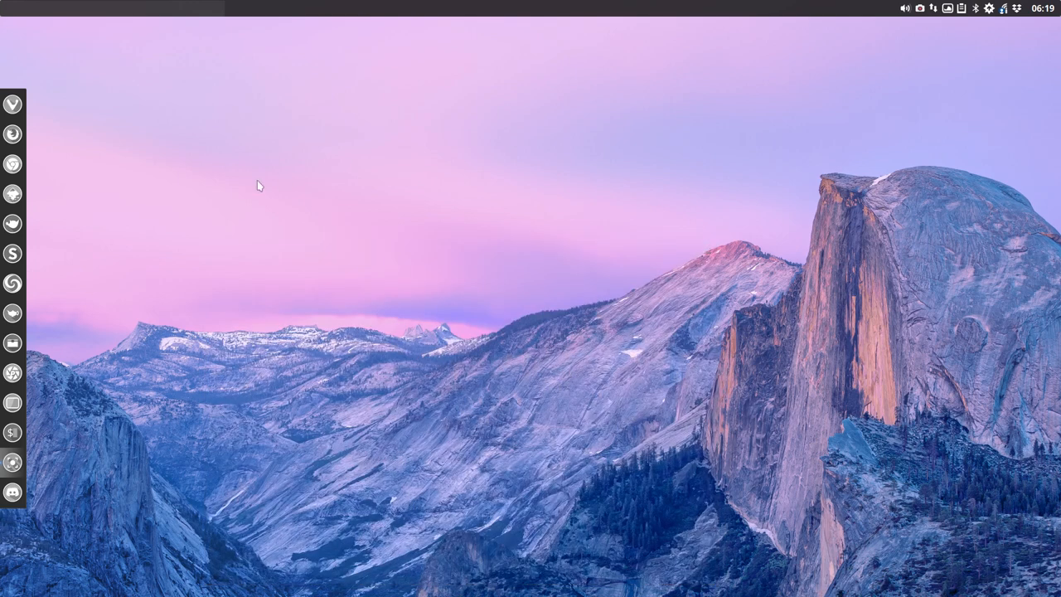